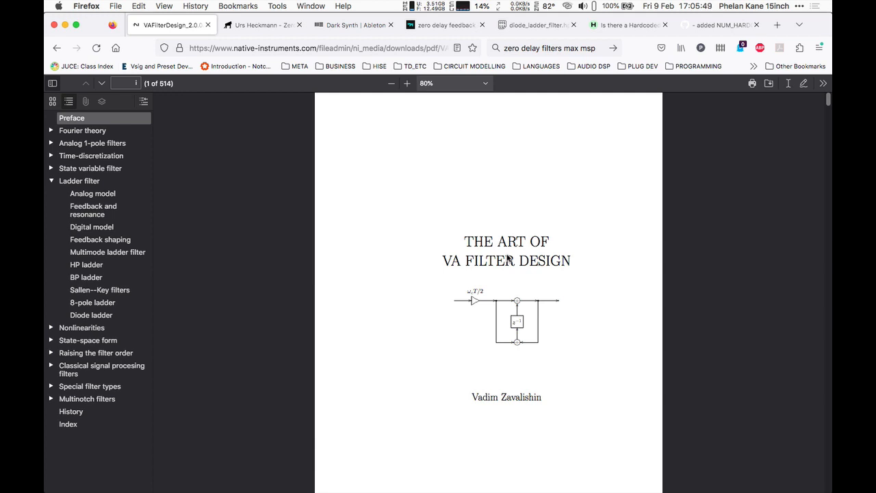
mouse_move(507, 259)
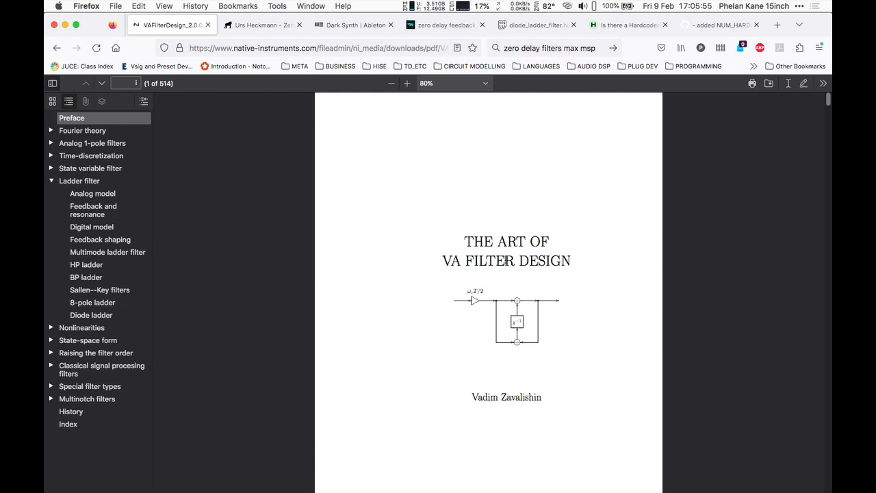
mouse_move(526, 327)
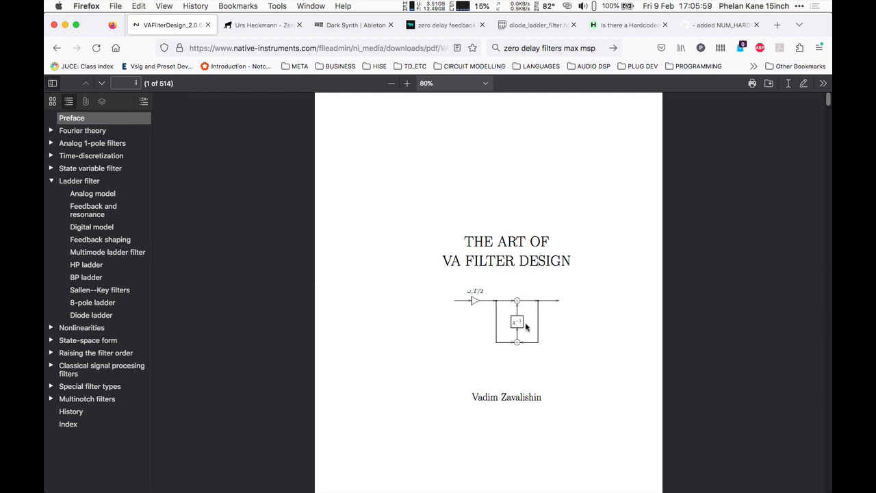
mouse_move(350, 305)
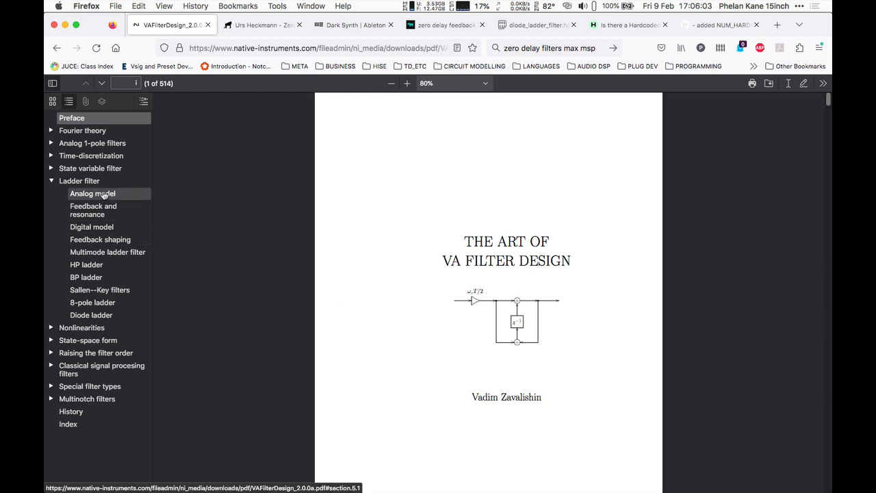
Step: Jump to the Ladder filter 'Analog model' section and page forward to the multimode ladder page 142
left_click(92, 193)
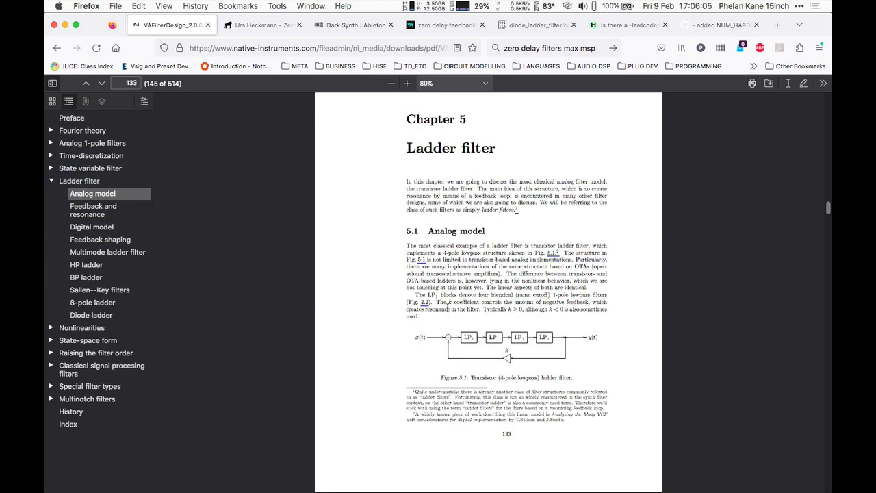
mouse_move(146, 236)
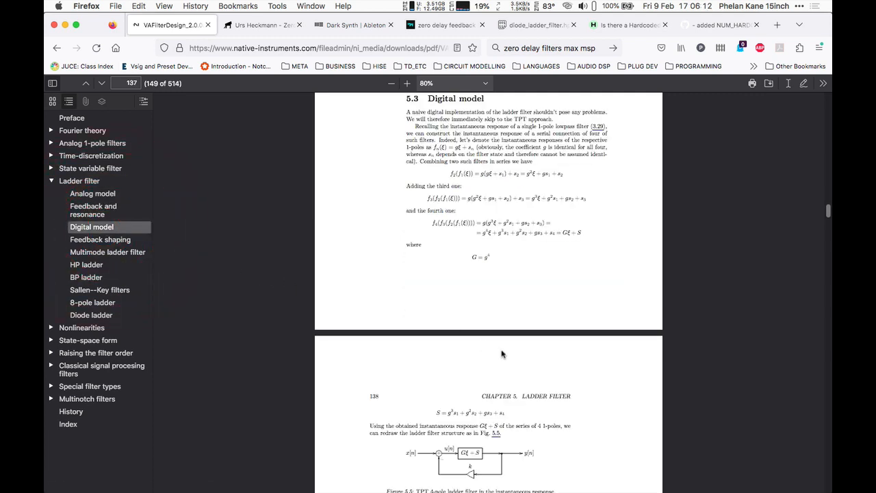
scroll("down", 3)
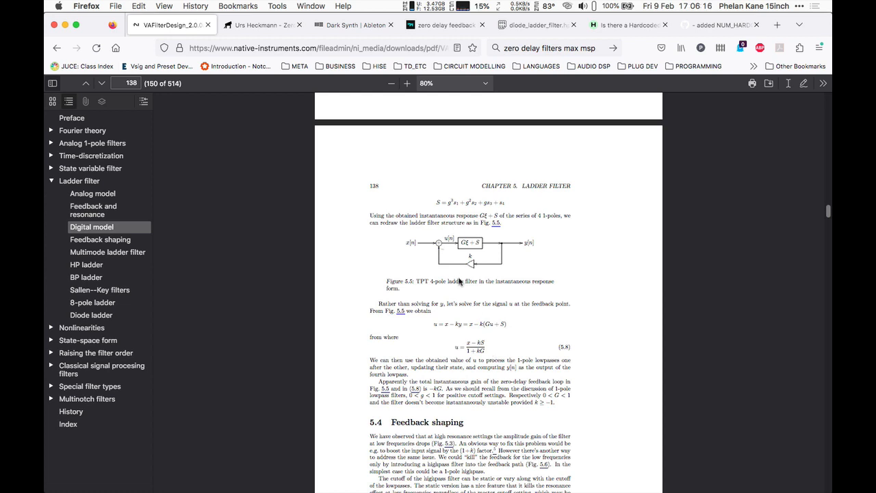
mouse_move(490, 301)
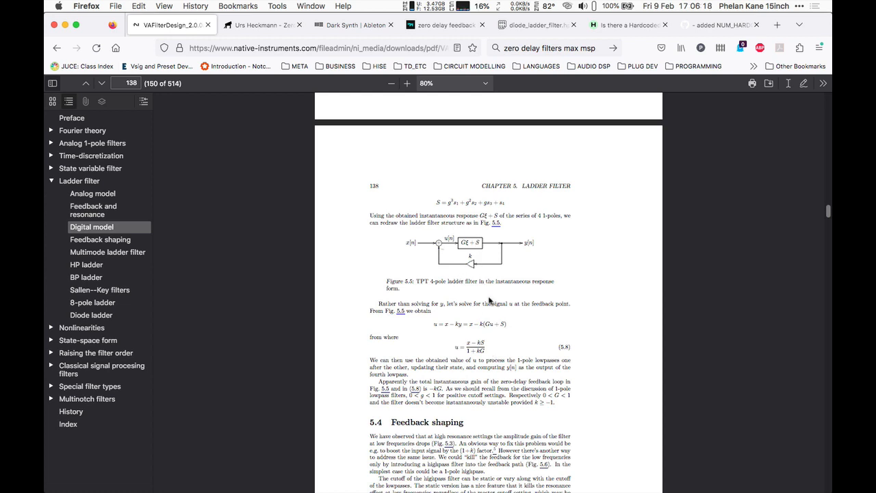
scroll("down", 3)
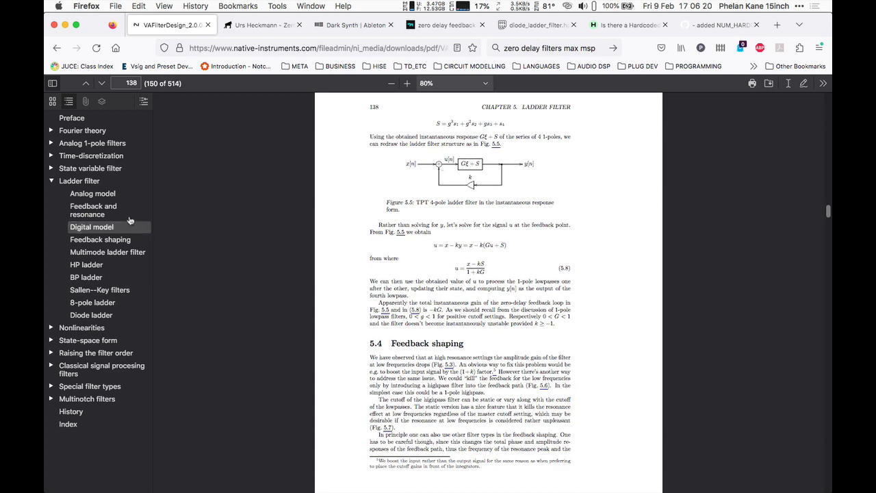
left_click(100, 83)
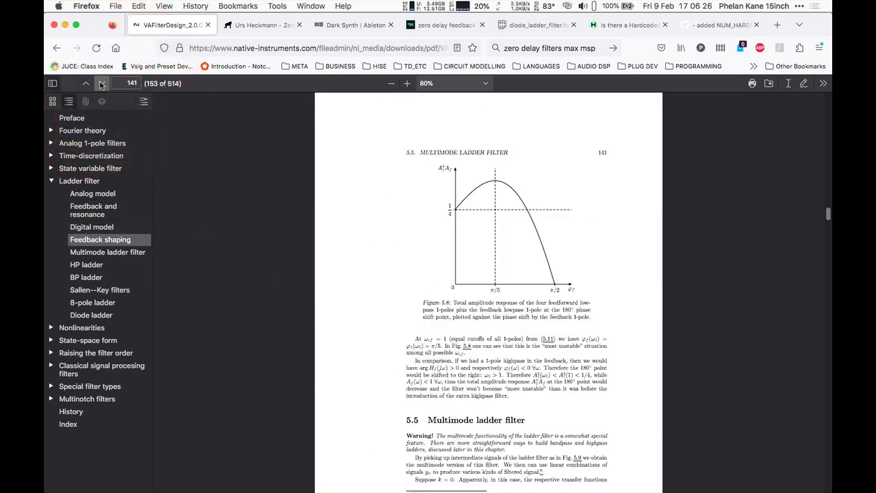
left_click(101, 83)
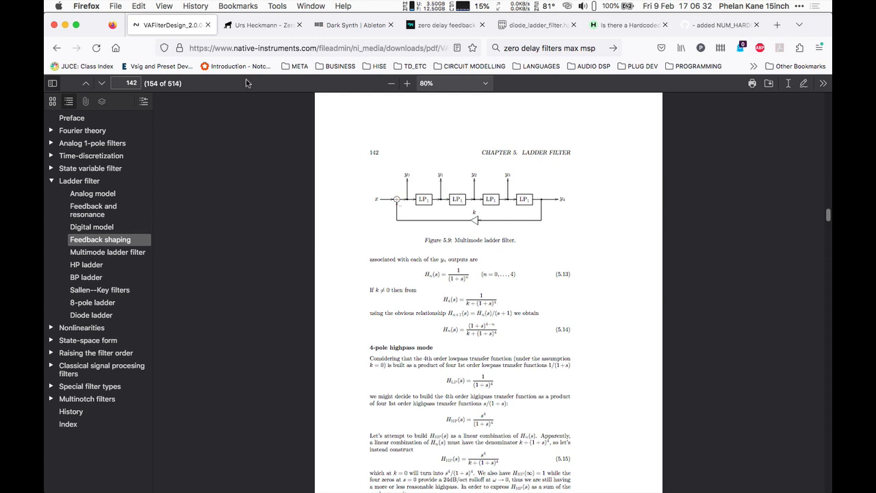
mouse_move(184, 202)
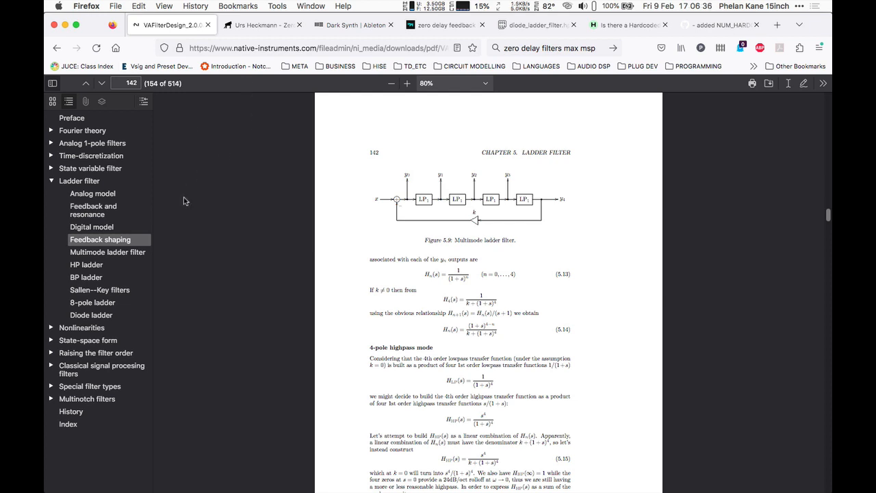
mouse_move(154, 207)
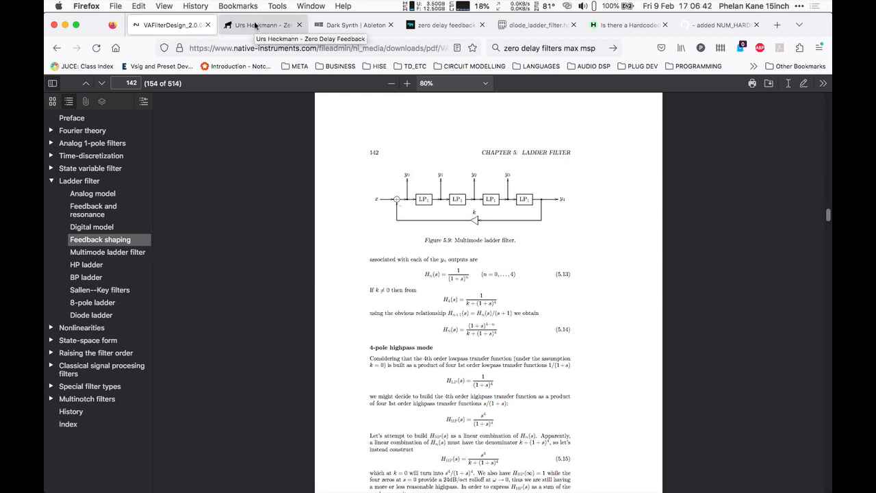
Step: Show Urs Heckmann's Zero Delay Feedback post and read down to 'the non-linear case'
left_click(262, 24)
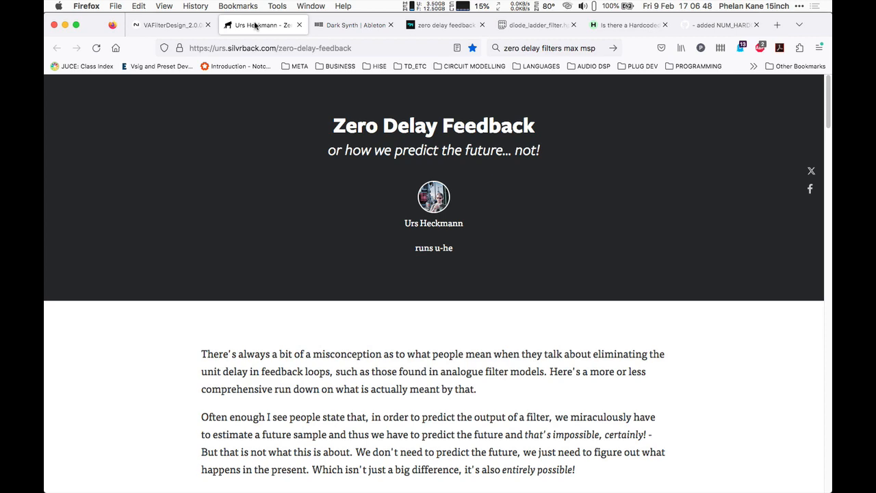
mouse_move(440, 240)
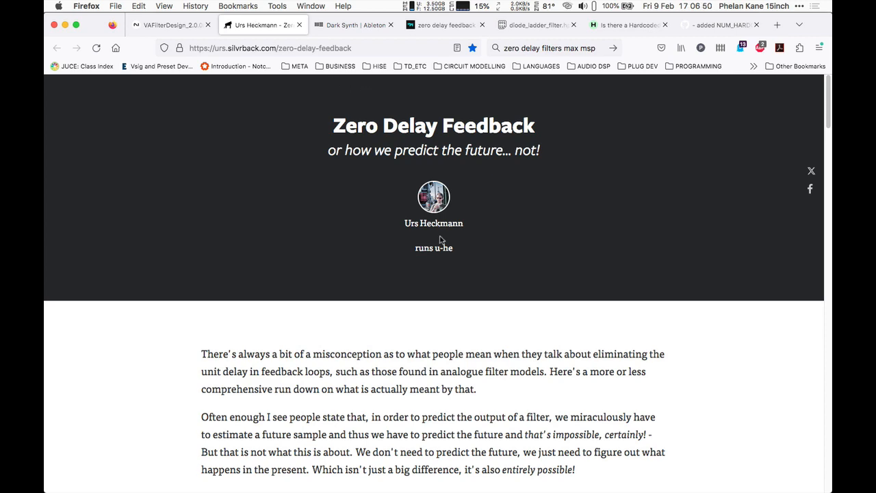
scroll("down", 3)
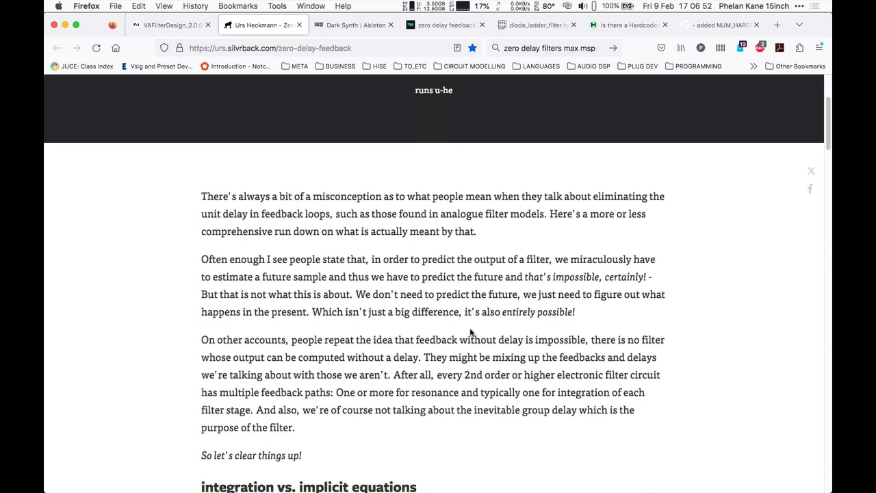
scroll("down", 3)
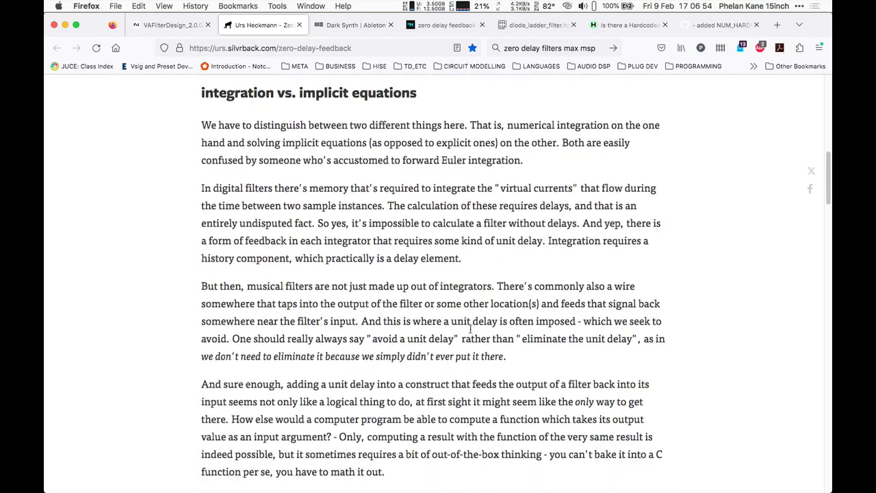
scroll("down", 3)
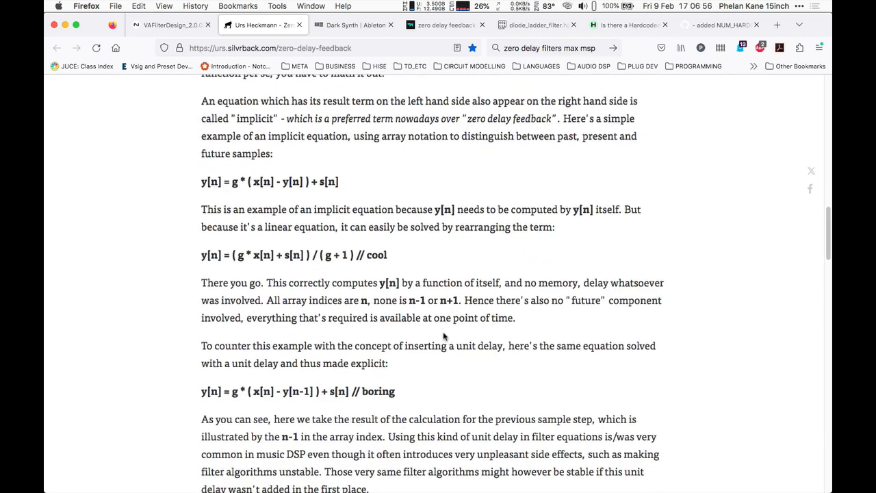
scroll("down", 3)
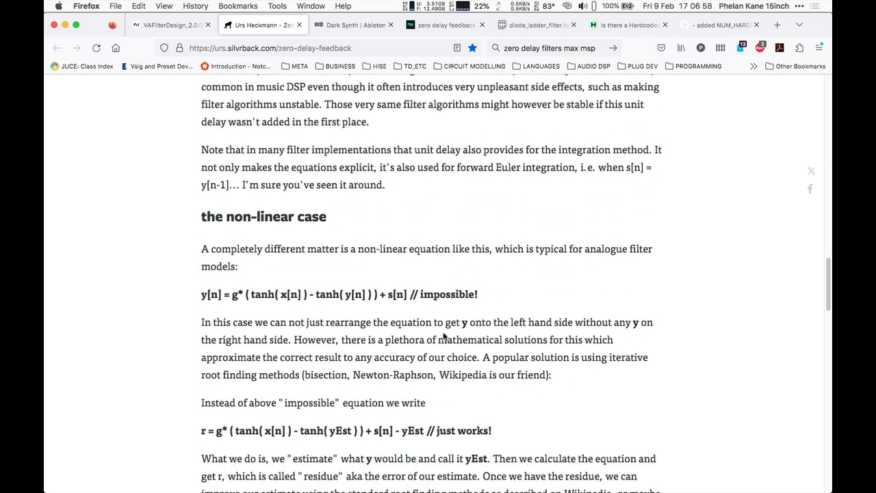
scroll("down", 3)
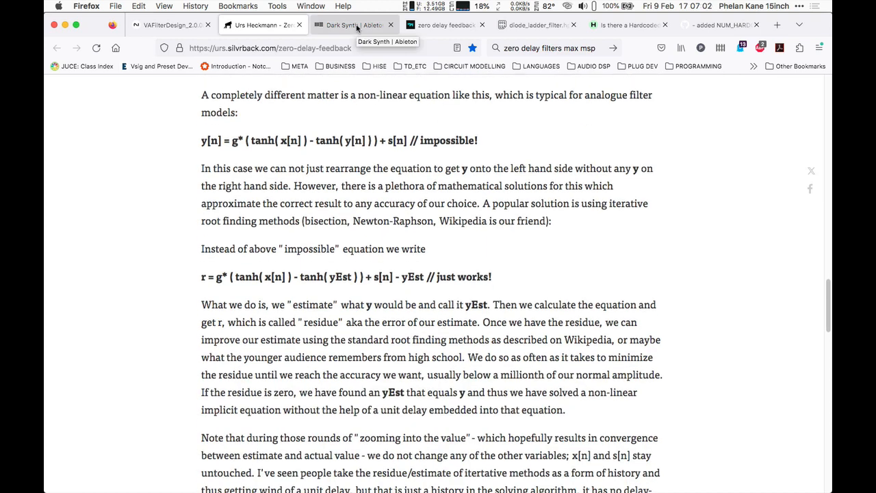
Step: Pass the Dark Synth page, then read Oli Larkin's zero delay feedback SVF gen~ thread and attachments
left_click(353, 24)
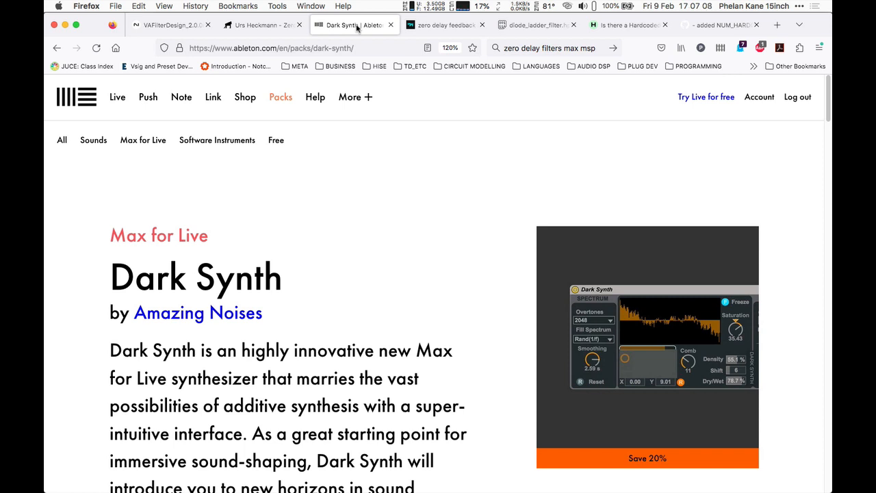
mouse_move(490, 207)
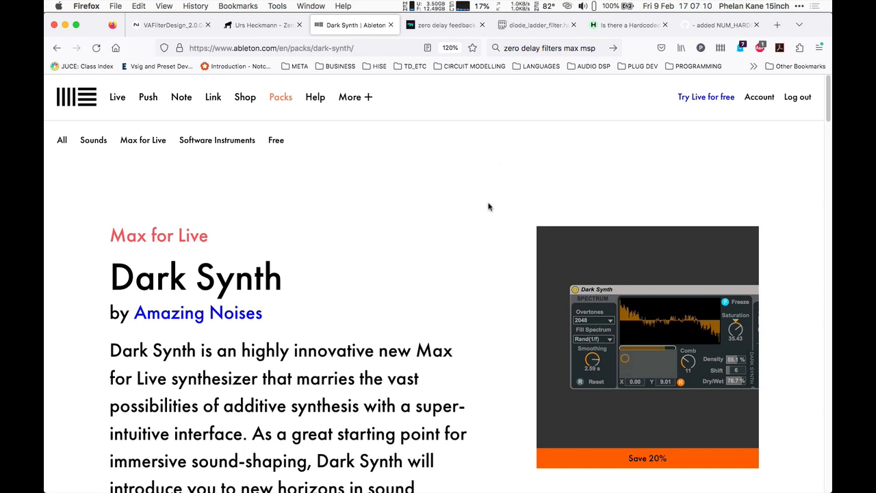
mouse_move(483, 219)
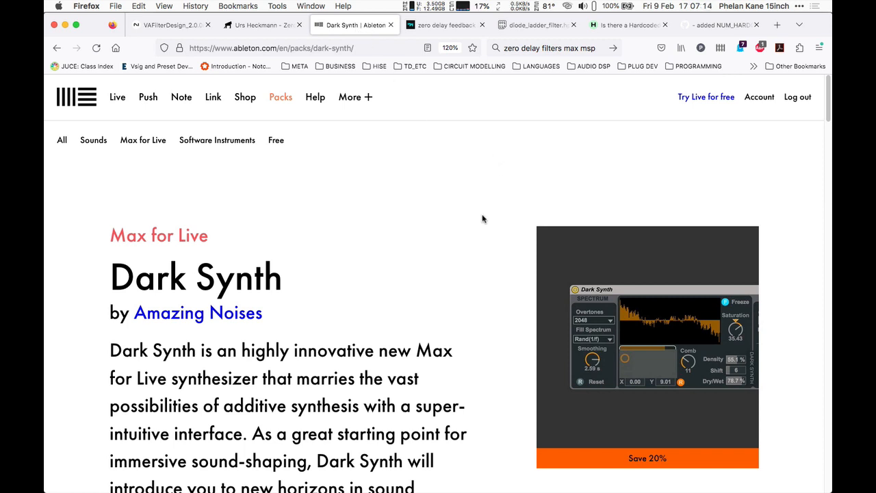
mouse_move(462, 111)
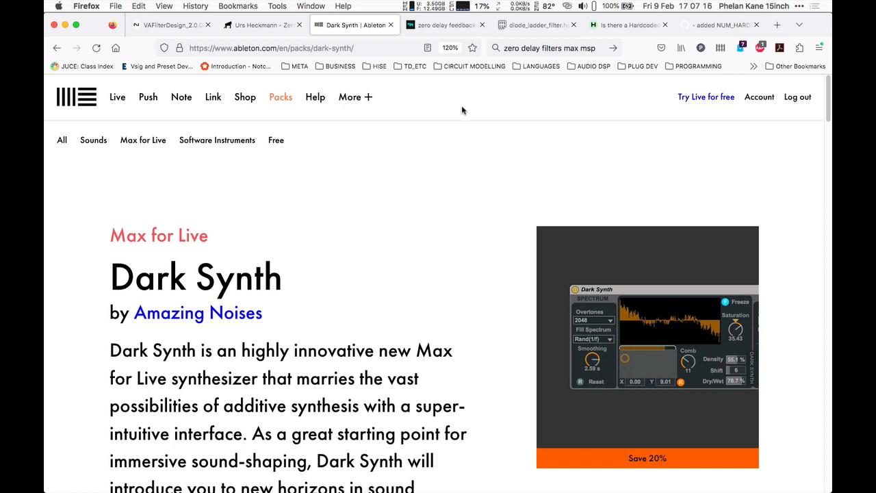
left_click(445, 25)
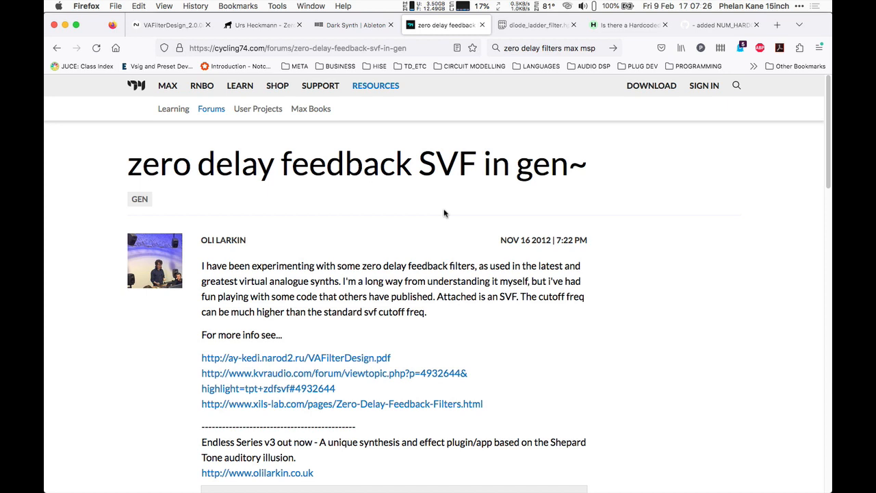
mouse_move(229, 244)
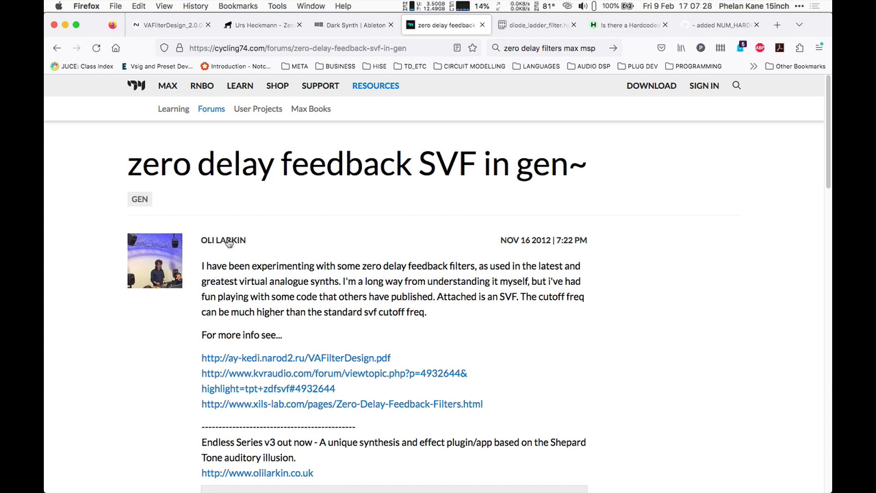
mouse_move(413, 335)
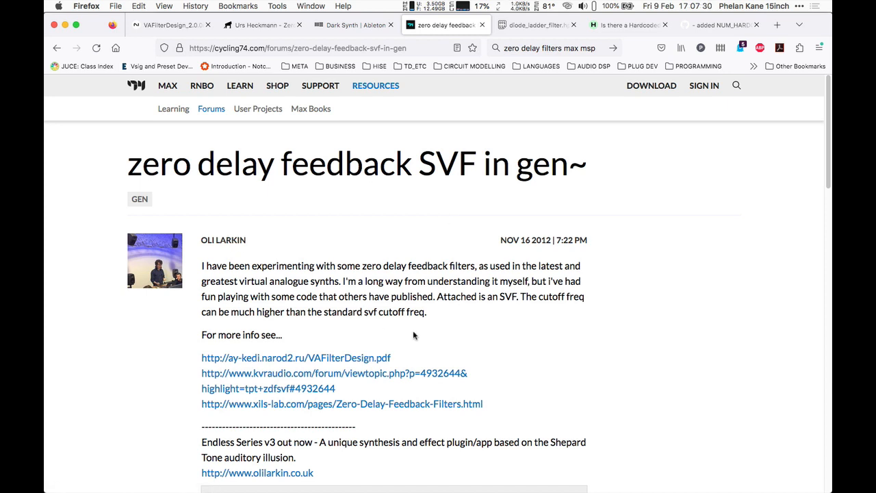
scroll("down", 3)
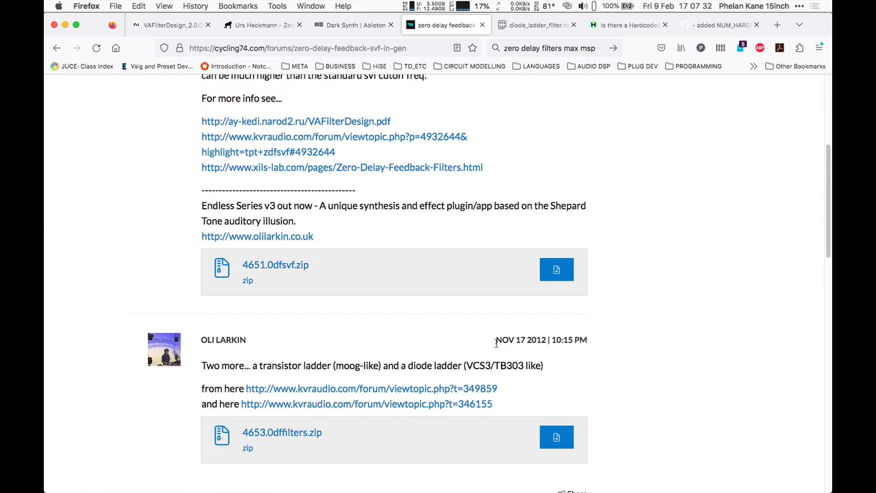
scroll("down", 3)
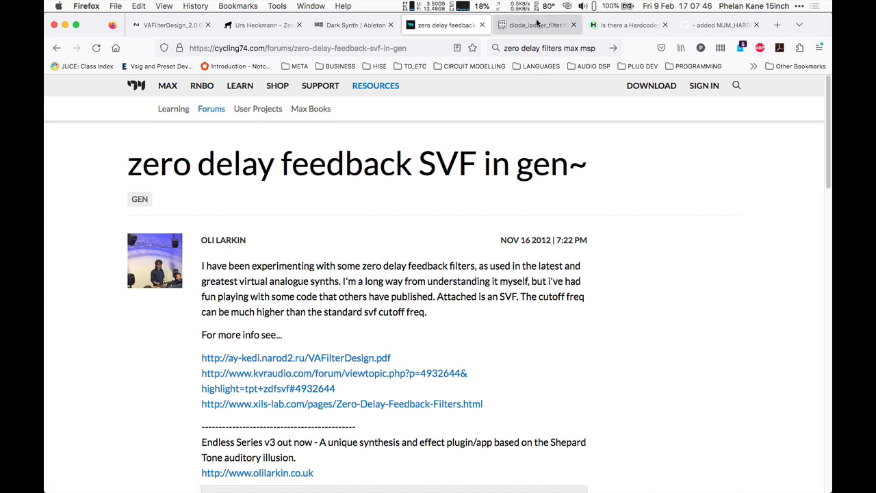
Step: Show the diode_ladder_filter.hpp paste's integrator output equations, then bring up the HISE forum thread
left_click(536, 25)
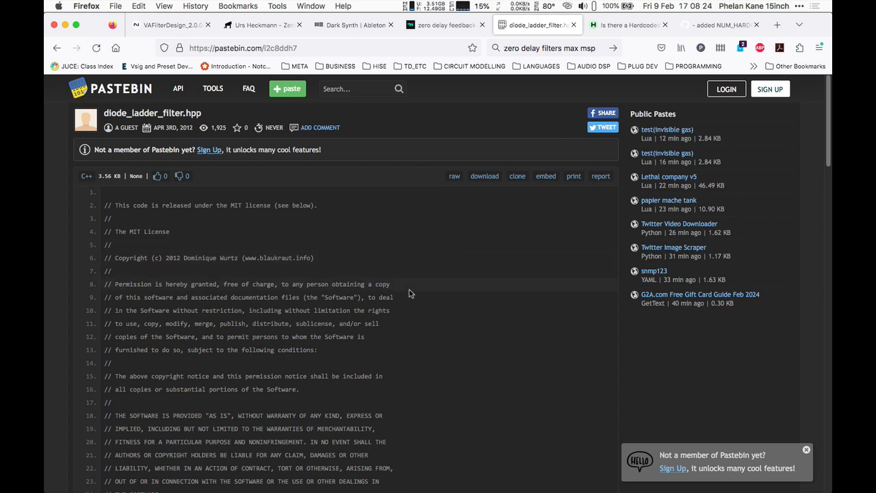
mouse_move(409, 311)
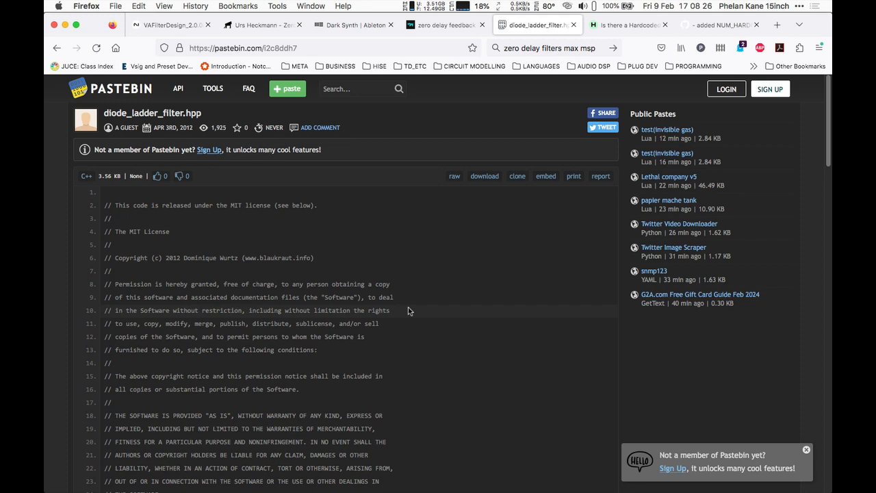
scroll("down", 3)
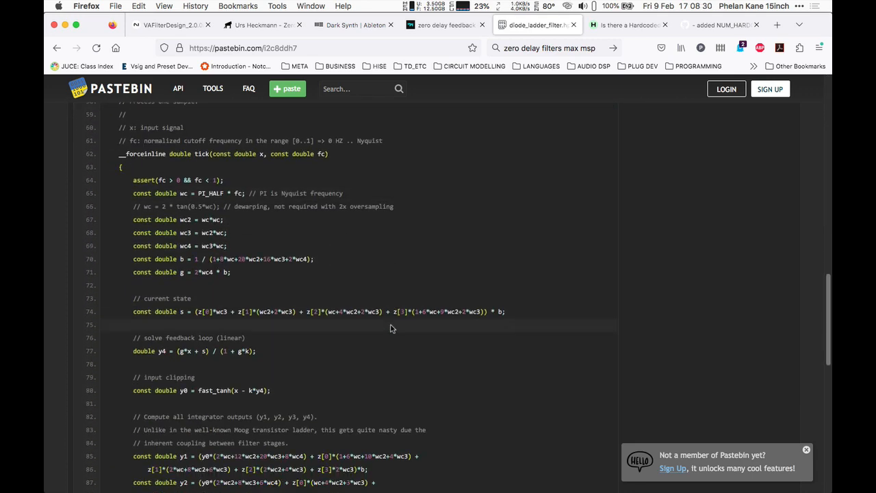
scroll("down", 3)
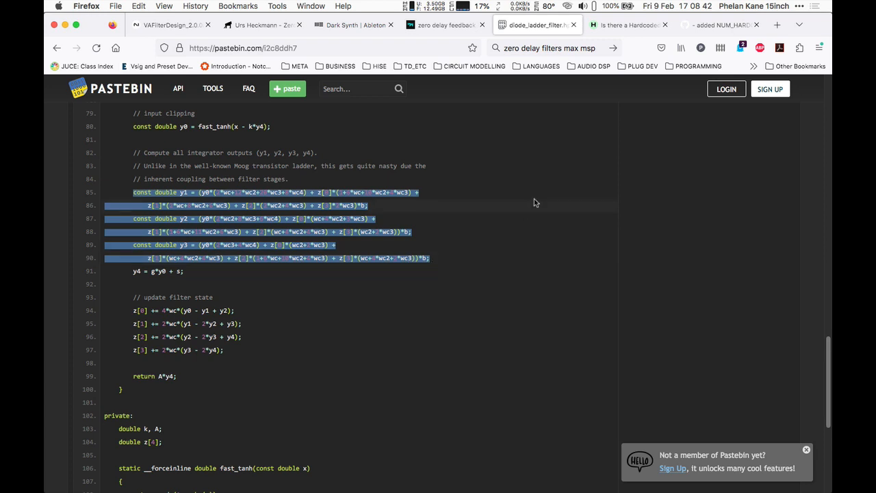
left_click(625, 26)
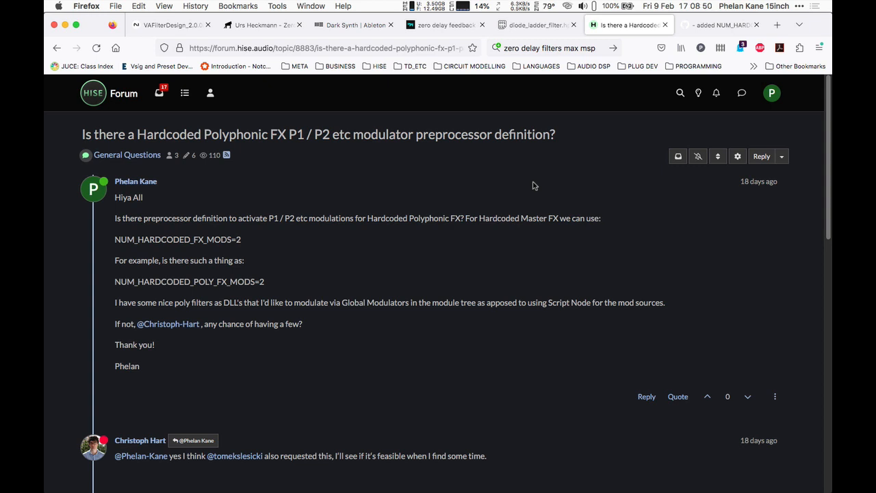
mouse_move(513, 198)
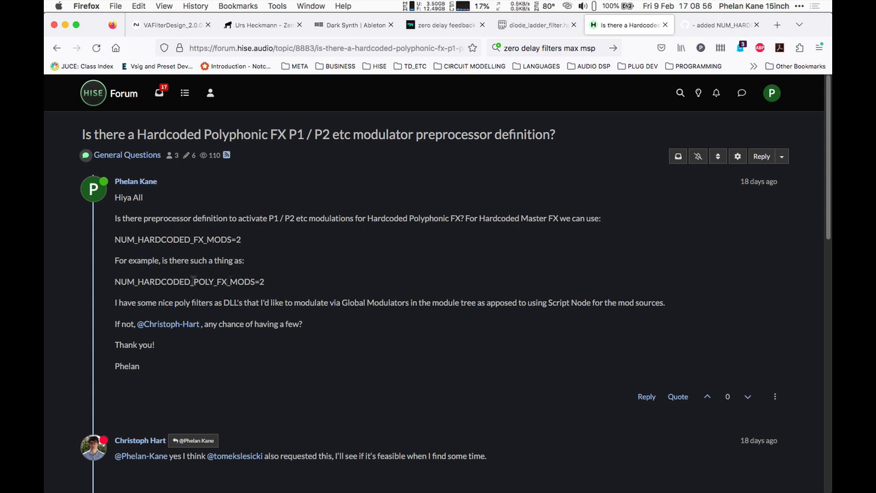
Step: Highlight POLY_FX_MODS=2 in the HISE post and follow the link to the SlotFX.cpp commit
double_click(226, 281)
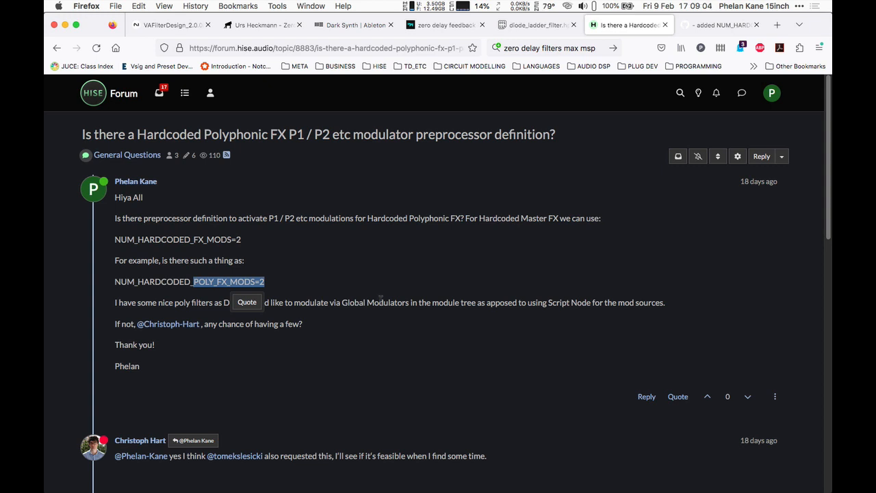
mouse_move(402, 319)
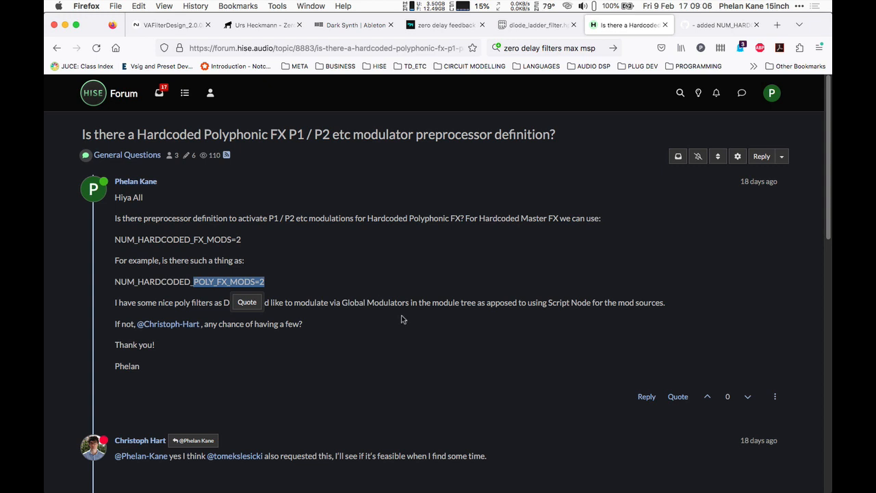
scroll("down", 3)
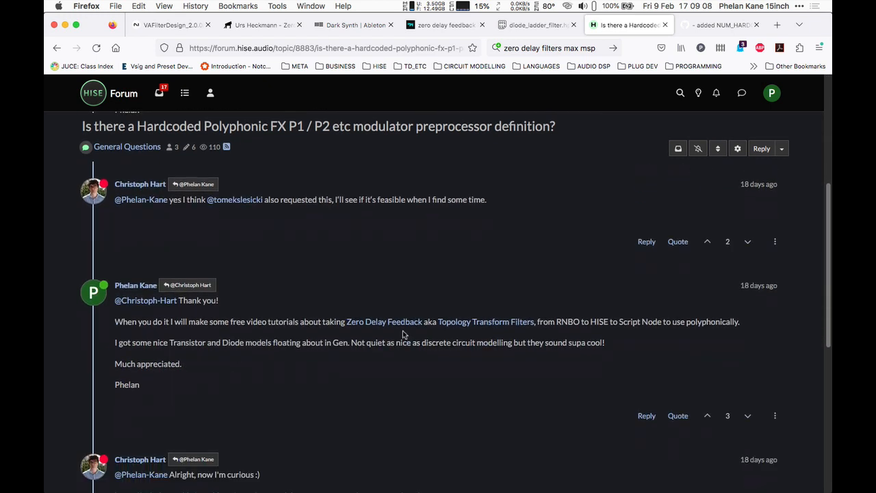
scroll("down", 3)
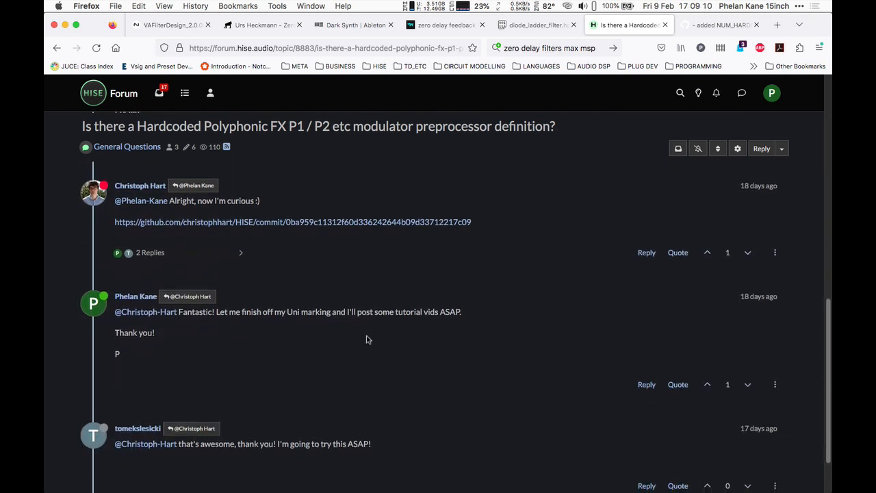
scroll("down", 3)
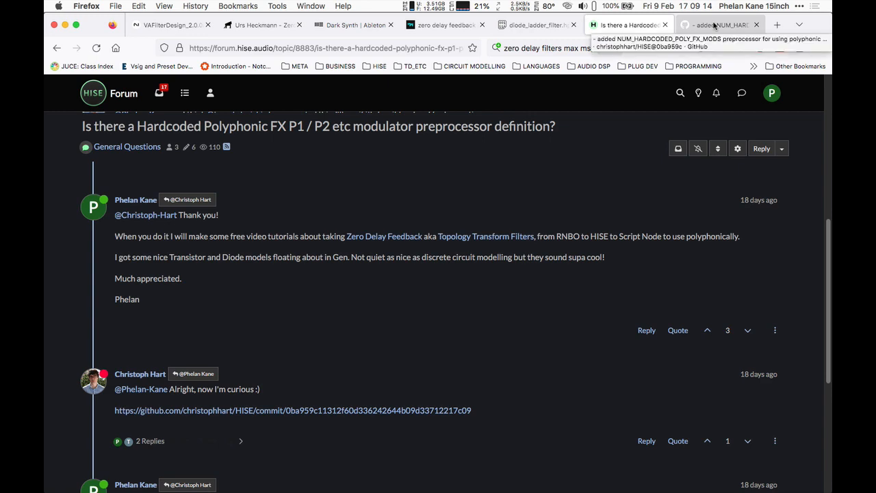
left_click(292, 410)
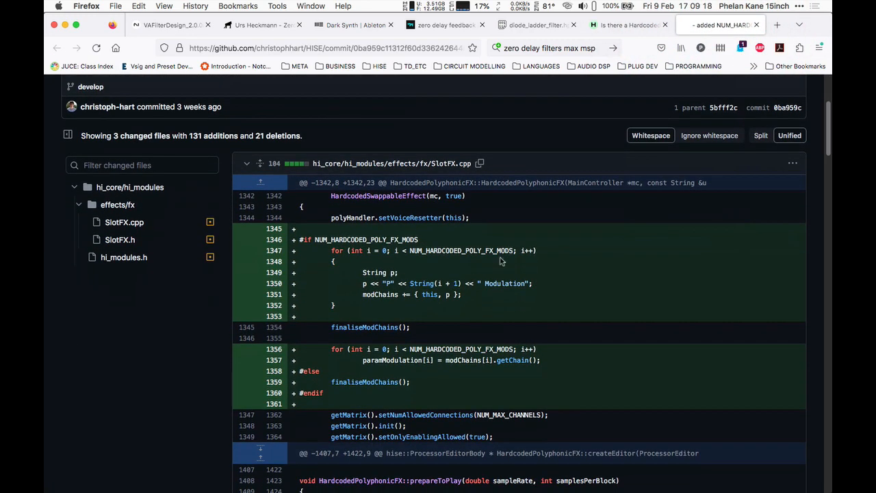
double_click(369, 240)
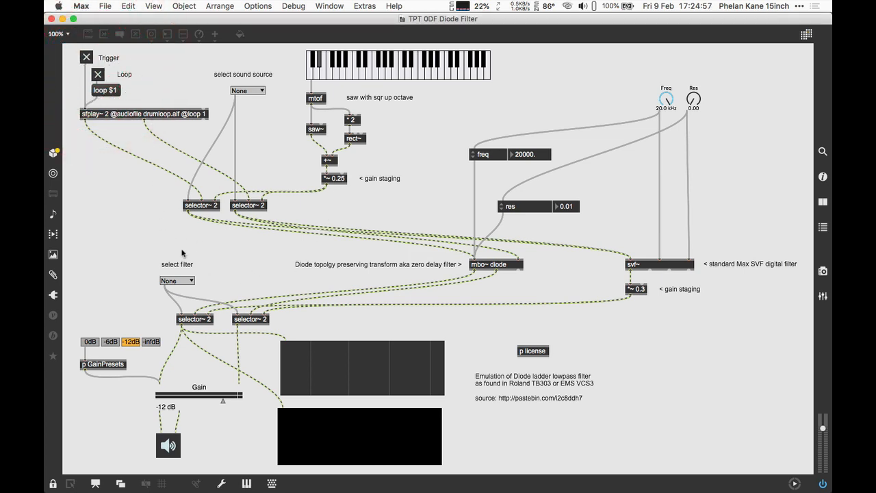
Step: Open the sound source menu in the TPT 0DF Diode Filter patch
left_click(247, 91)
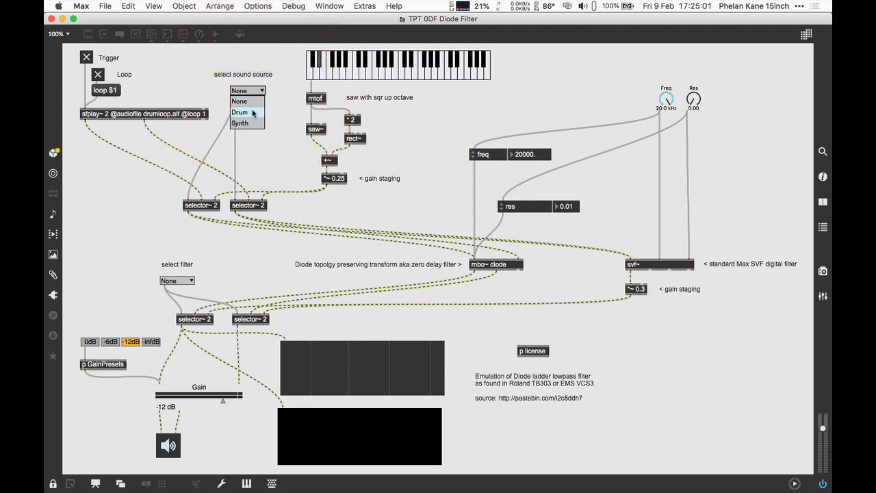
Step: Choose Drum from the 'select sound source' menu
left_click(240, 112)
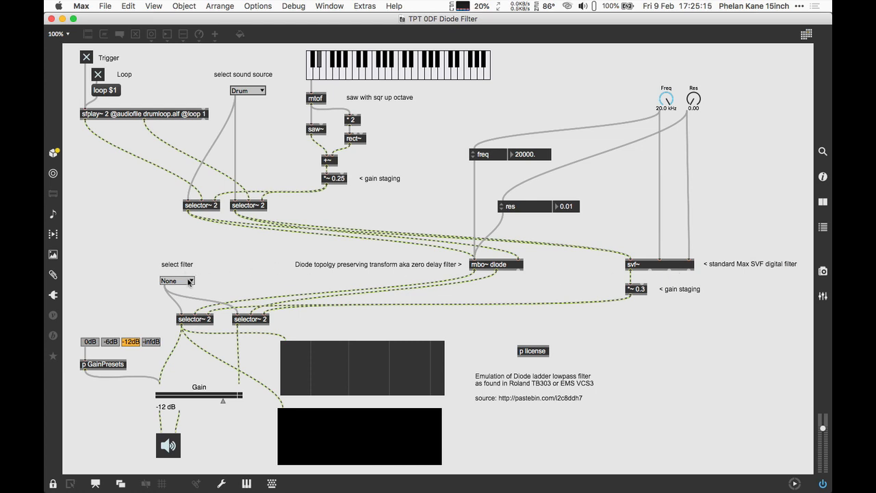
Step: Play the drum loop through SVF at 0 dB, sweep Freq and Res, then drop gain to -12 dB
left_click(176, 281)
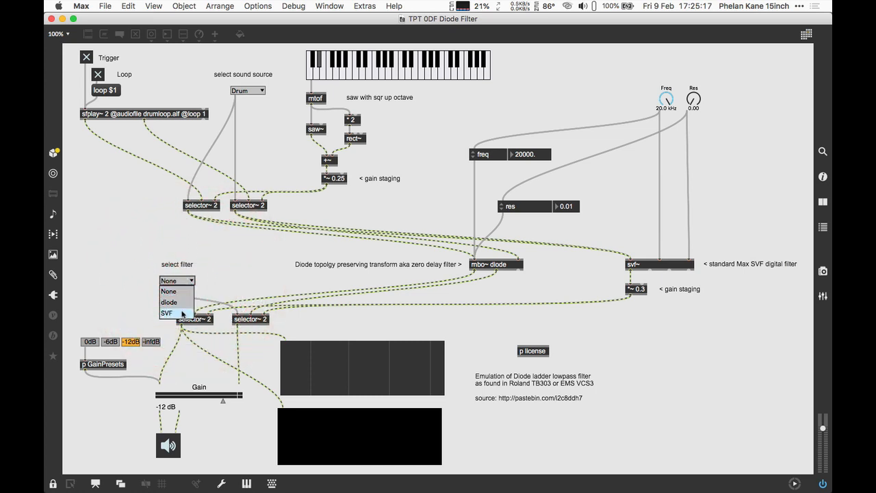
left_click(167, 313)
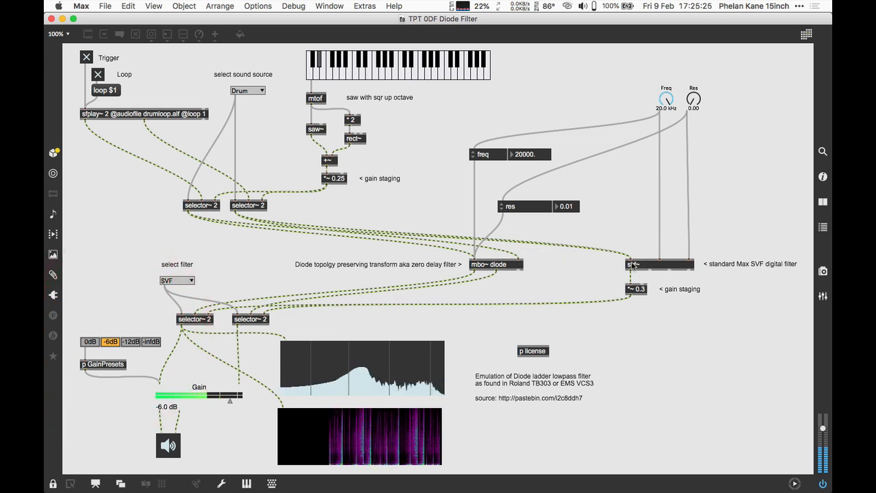
mouse_move(715, 171)
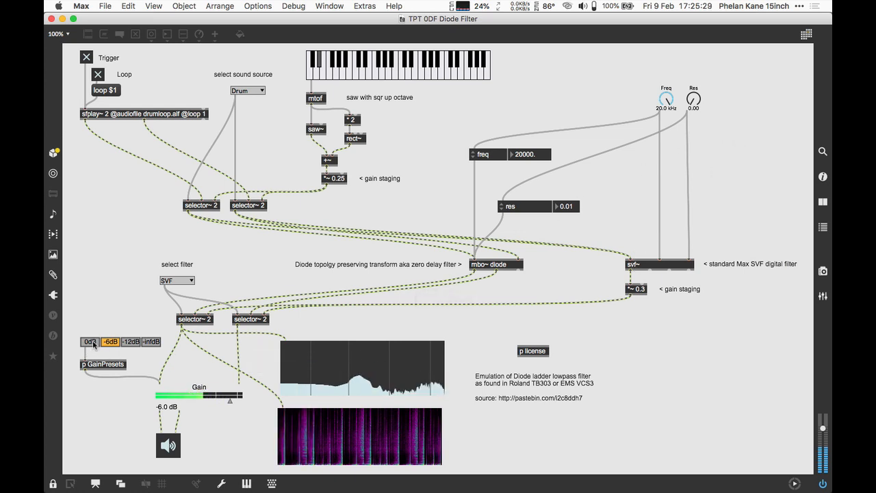
left_click(90, 341)
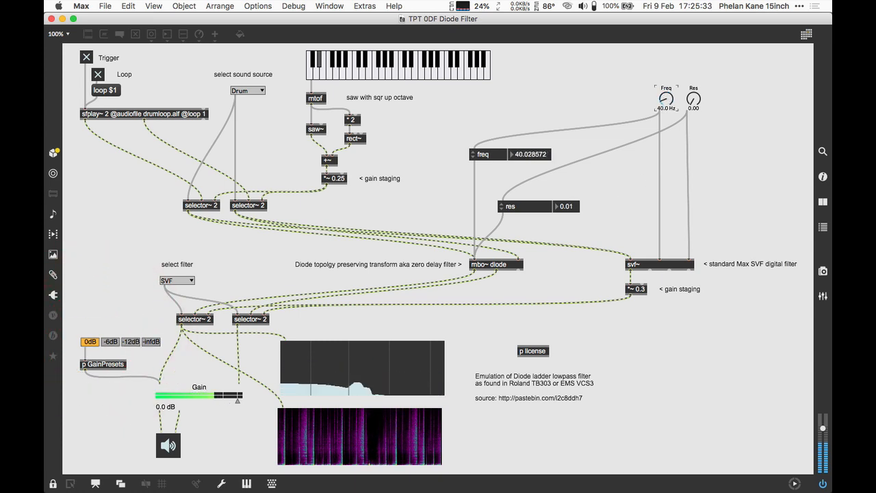
left_click_drag(665, 99, 676, 131)
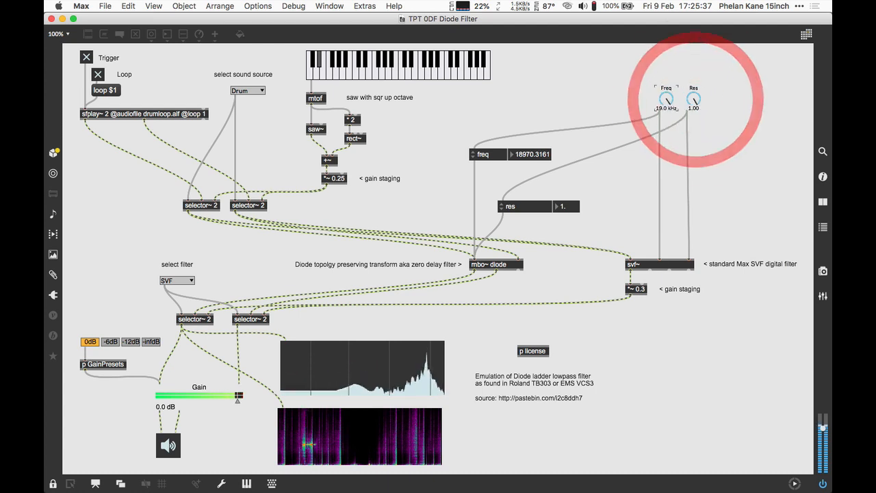
left_click_drag(666, 100, 666, 110)
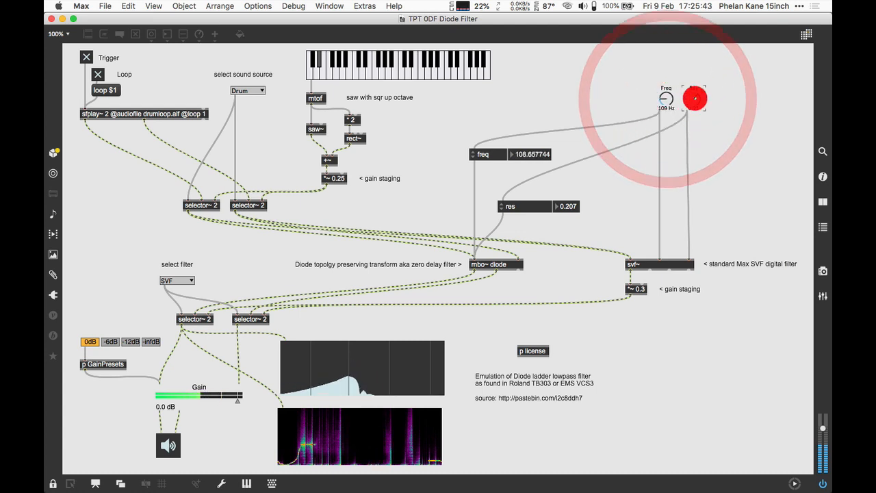
left_click(111, 342)
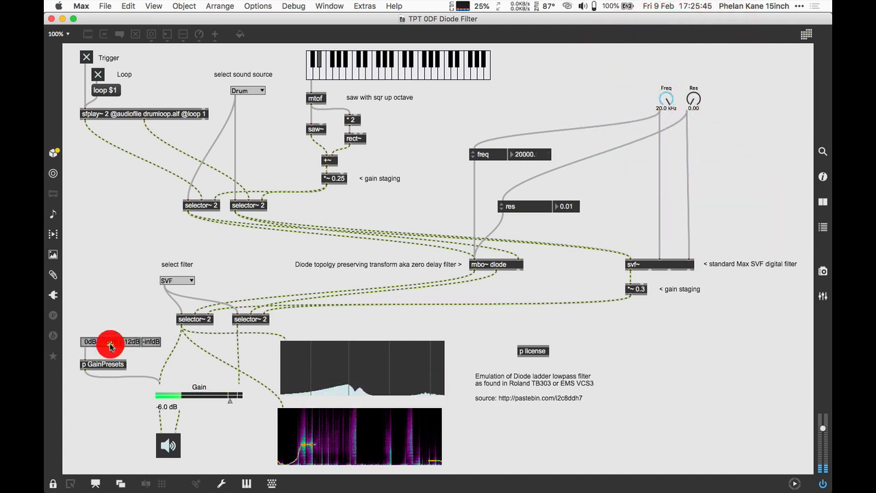
left_click(110, 341)
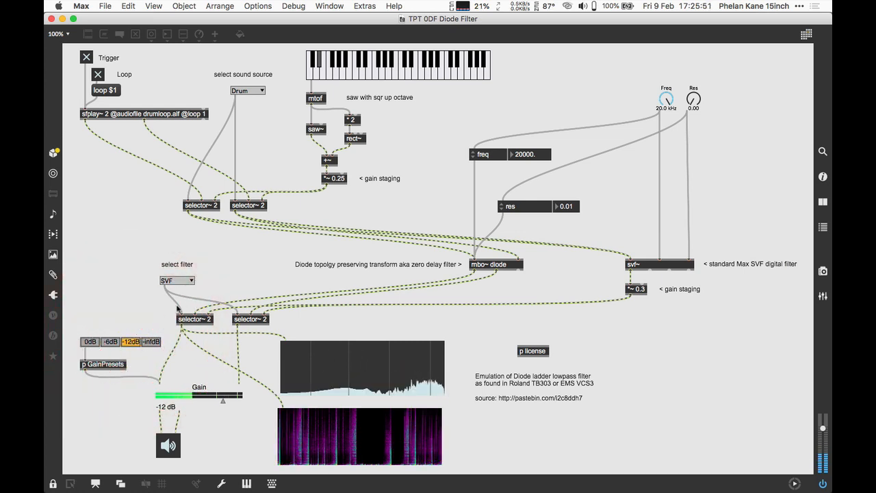
Step: Switch to the diode filter at 0 dB and sweep cutoff with resonance raised to 0.75
left_click(177, 280)
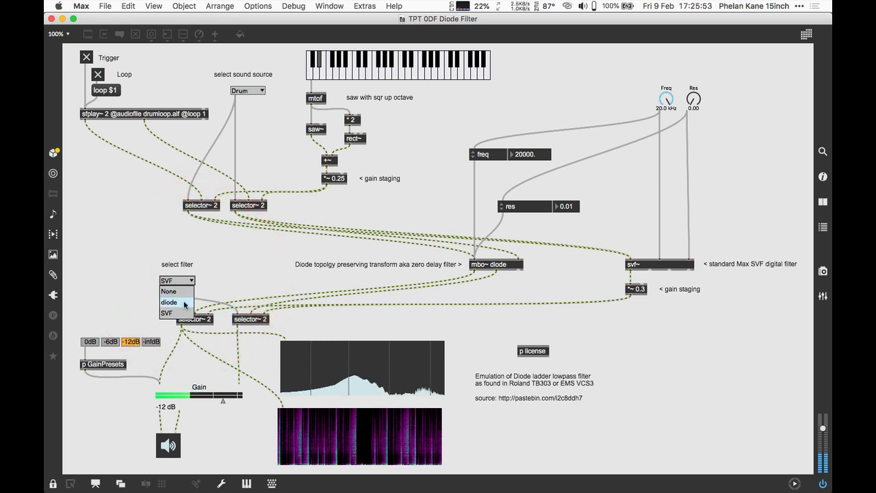
left_click(169, 302)
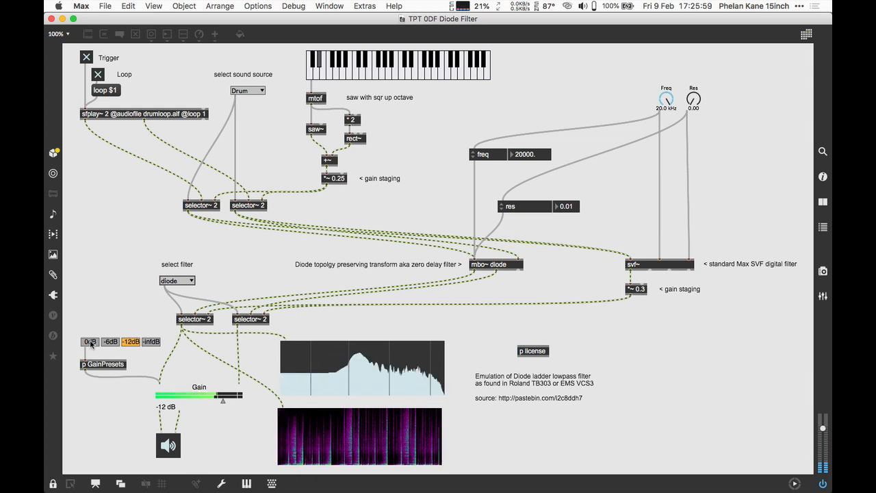
left_click(90, 341)
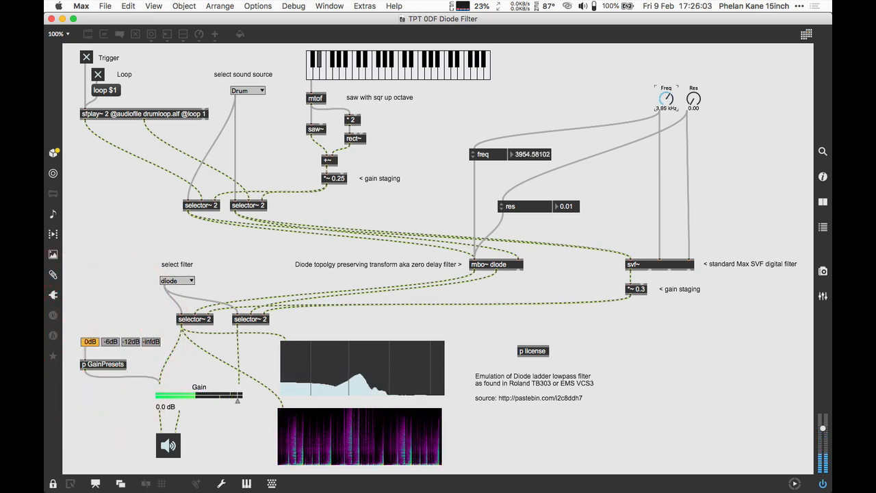
left_click_drag(668, 98, 667, 106)
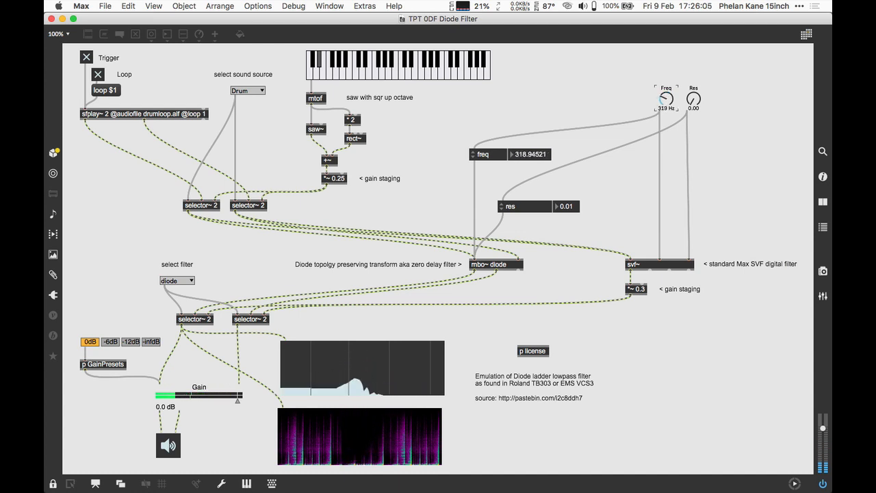
left_click_drag(667, 101, 666, 92)
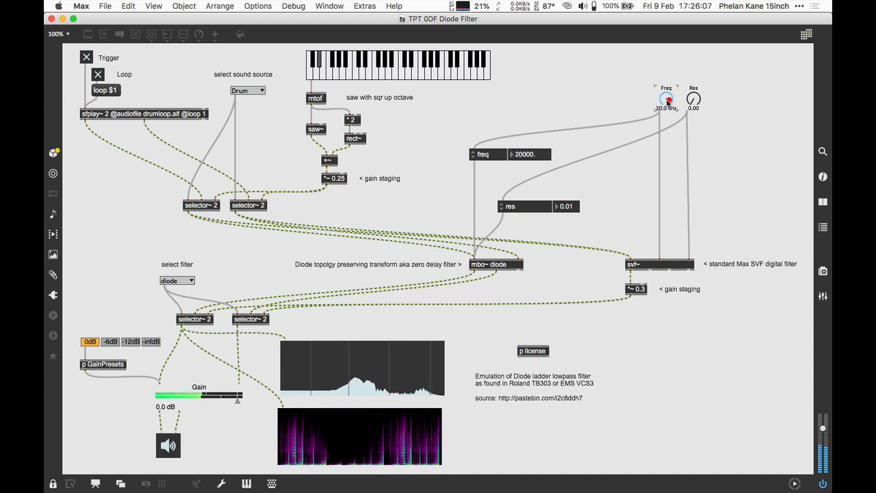
left_click_drag(693, 100, 695, 97)
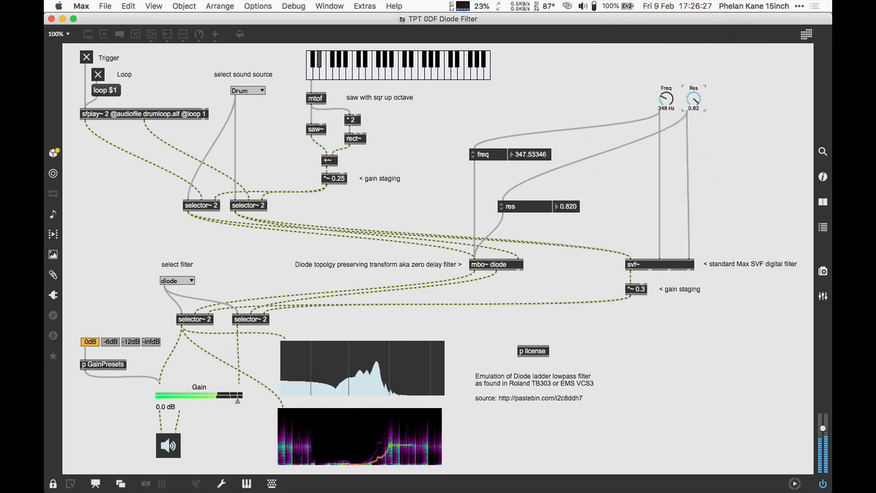
left_click_drag(693, 98, 694, 107)
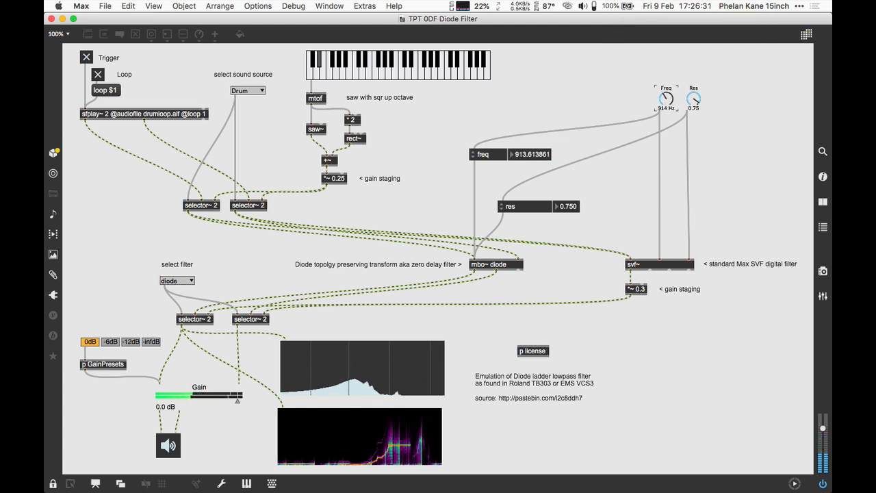
left_click_drag(666, 98, 666, 106)
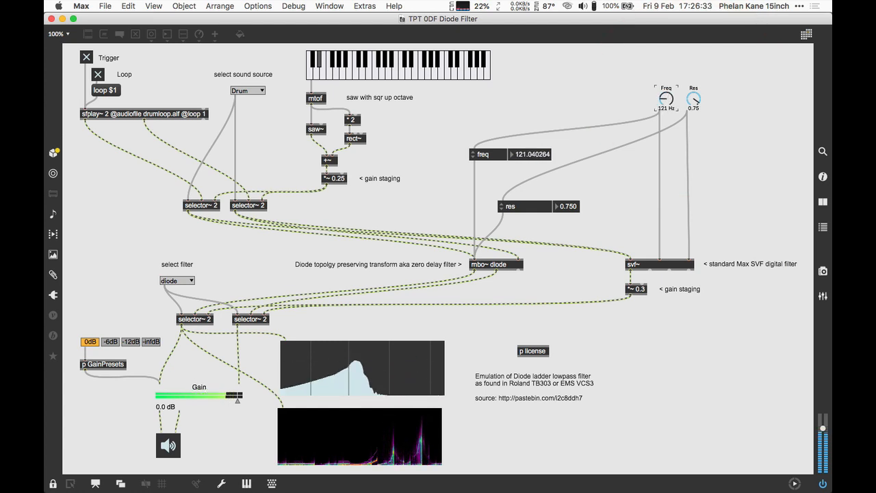
left_click_drag(668, 100, 670, 95)
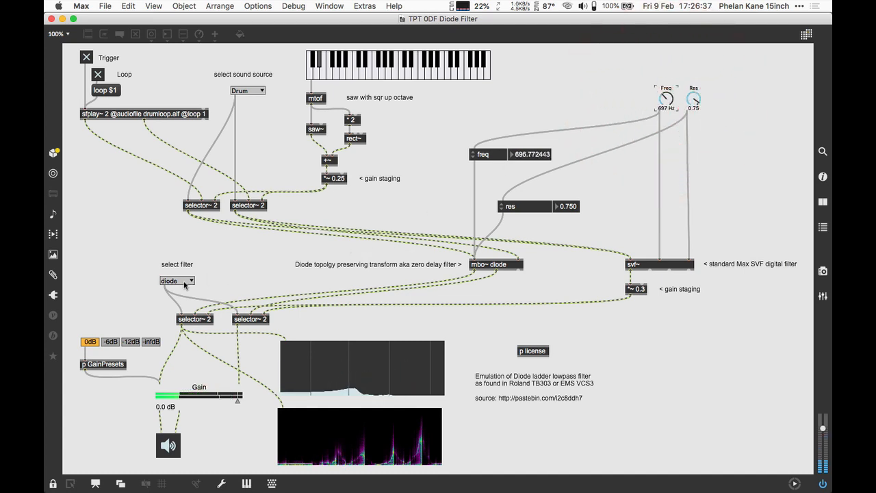
Step: Return to SVF, sweep cutoff to about 975 Hz, and mute output at -inf dB
left_click(177, 281)
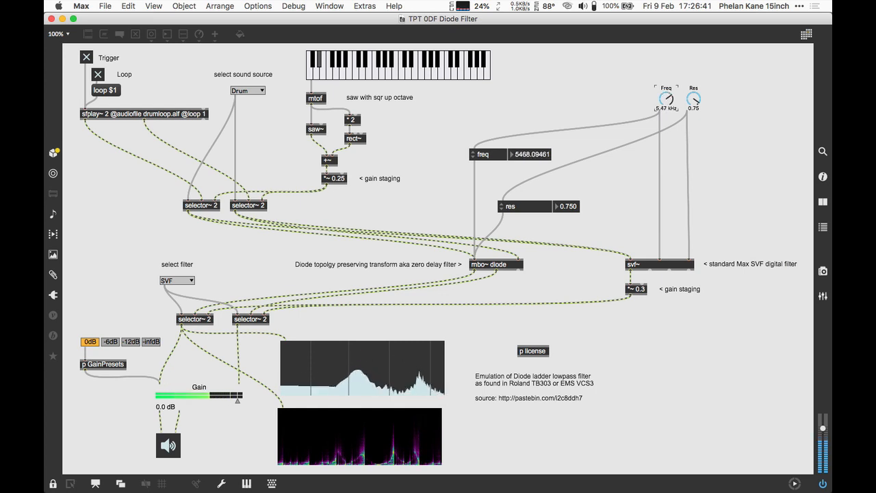
left_click_drag(666, 95, 666, 108)
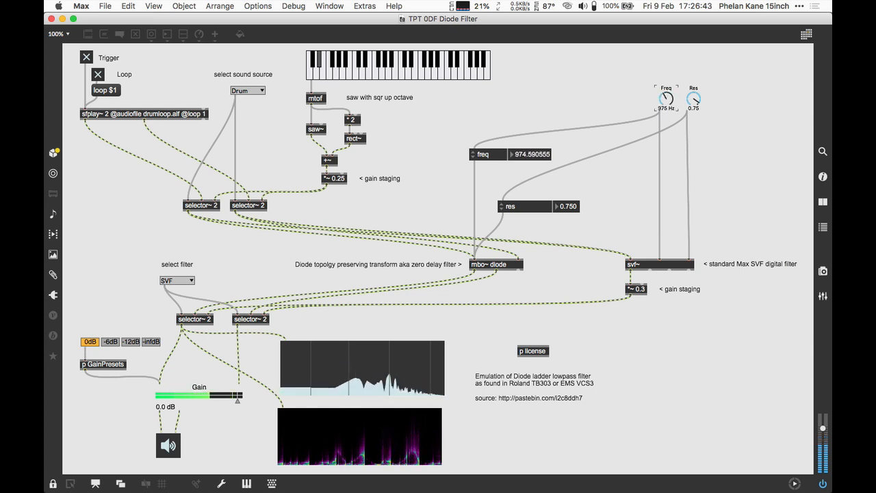
left_click(153, 342)
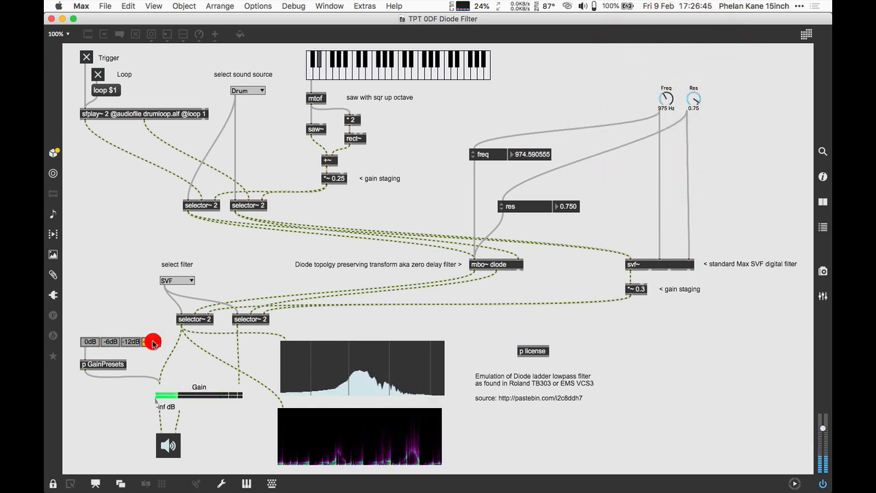
left_click(150, 342)
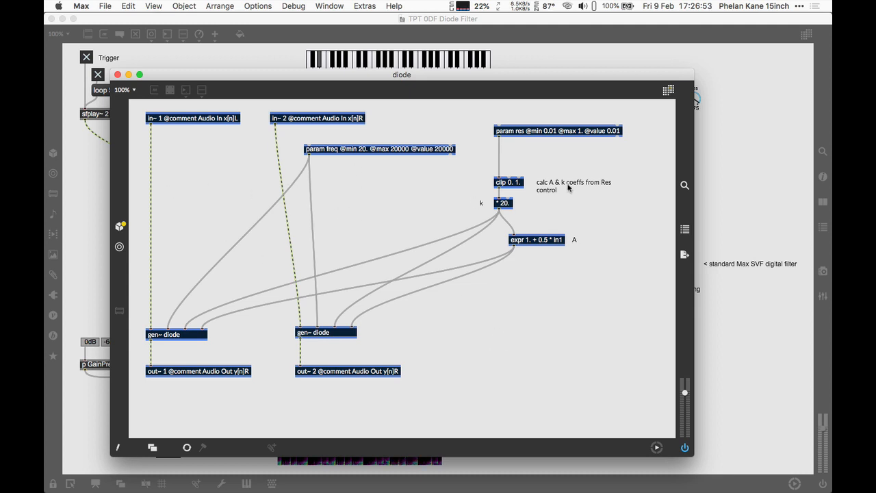
mouse_move(568, 206)
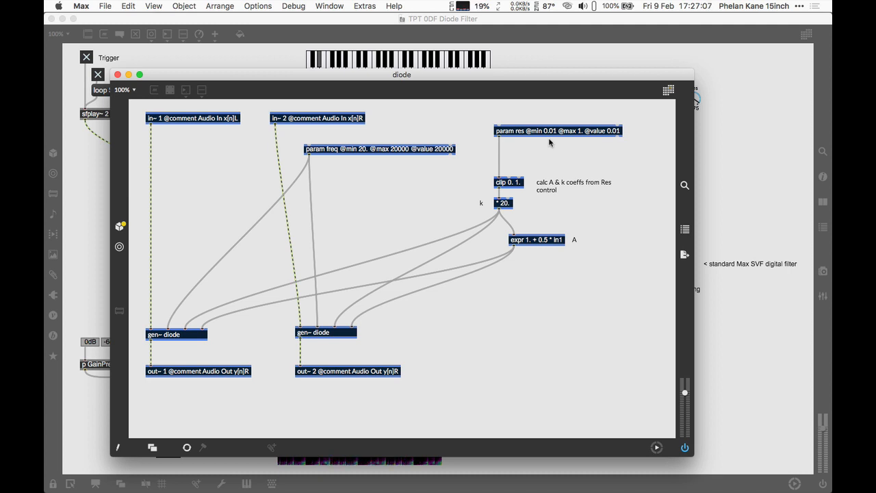
mouse_move(538, 210)
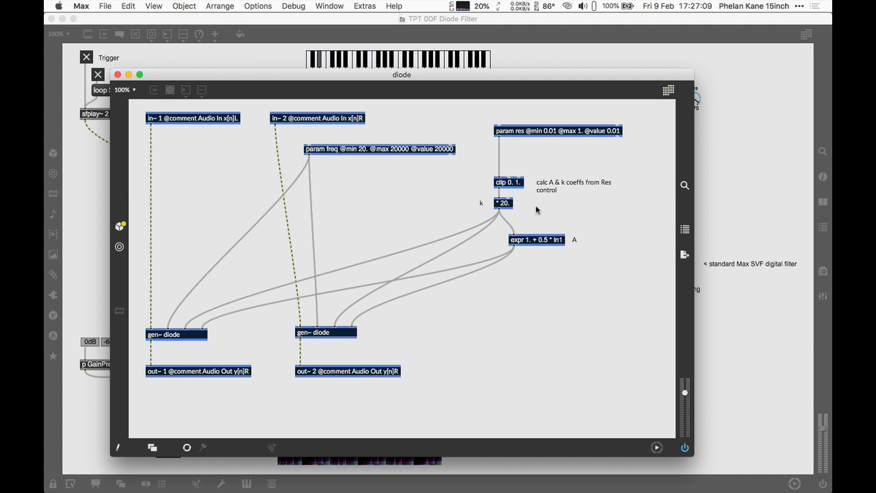
mouse_move(520, 214)
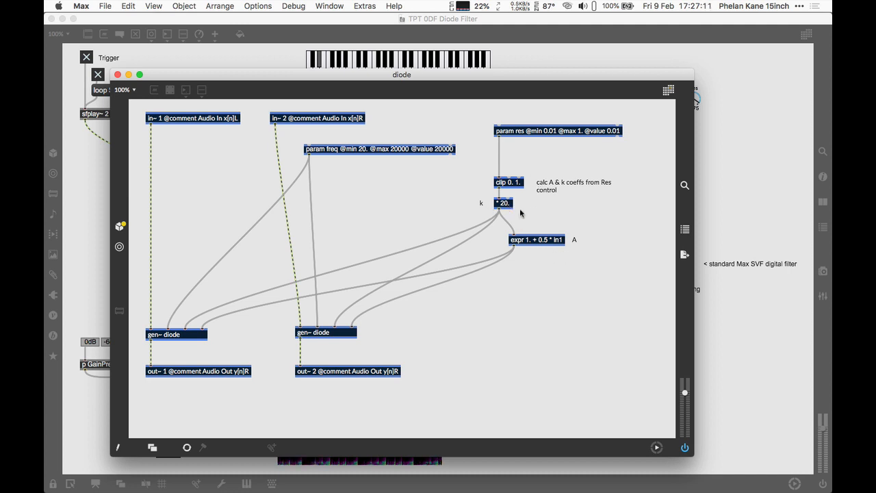
left_click(538, 240)
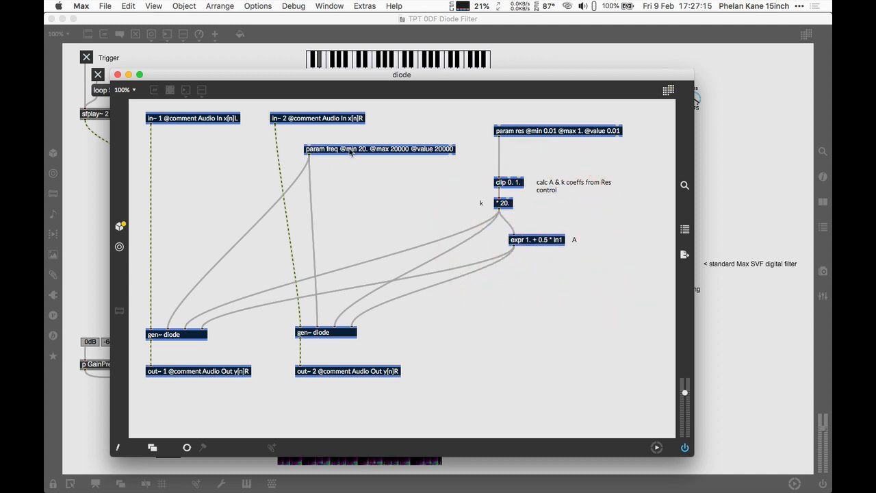
mouse_move(199, 331)
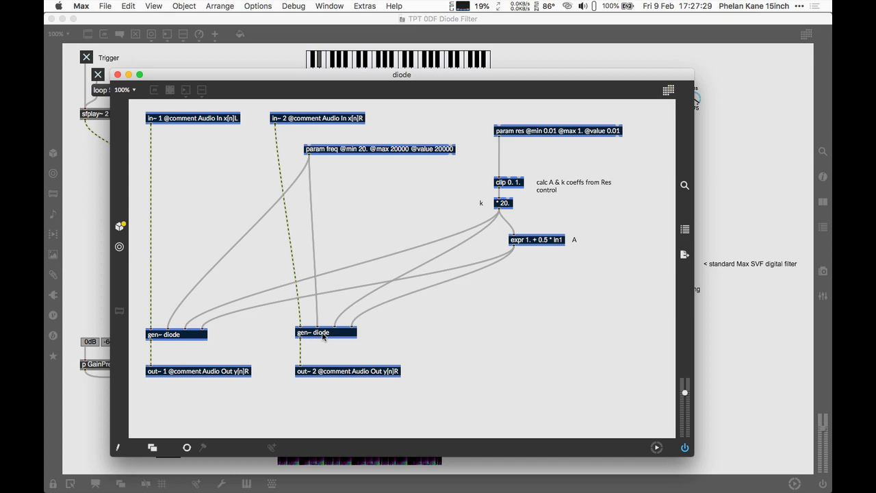
Step: Read the gen~ diode CodeBox's ZDF diode ladder code, then return to the main patcher
double_click(312, 332)
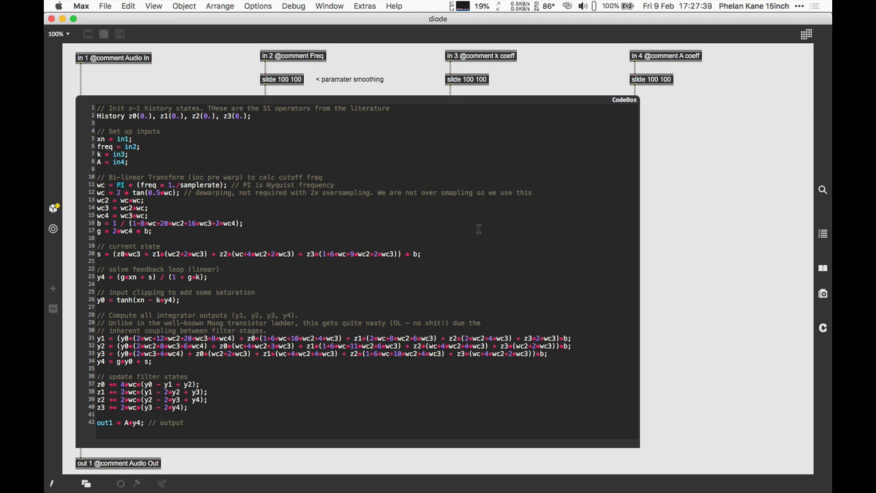
mouse_move(304, 210)
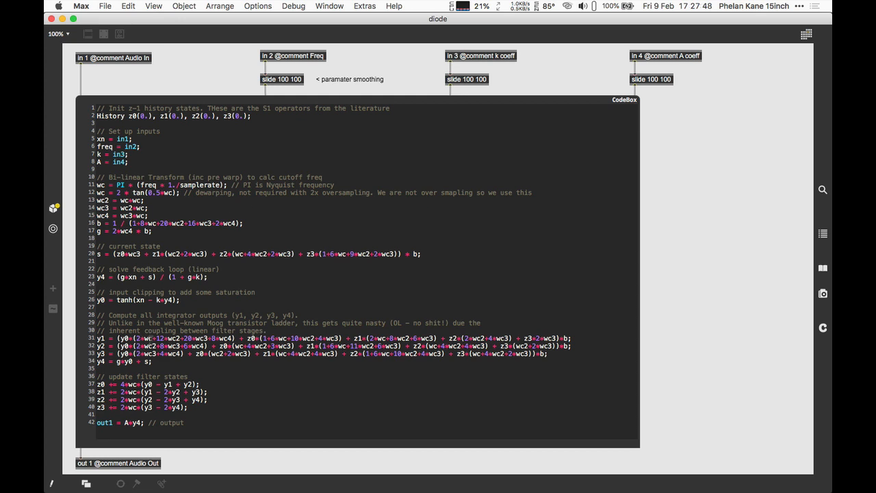
left_click_drag(117, 338, 336, 338)
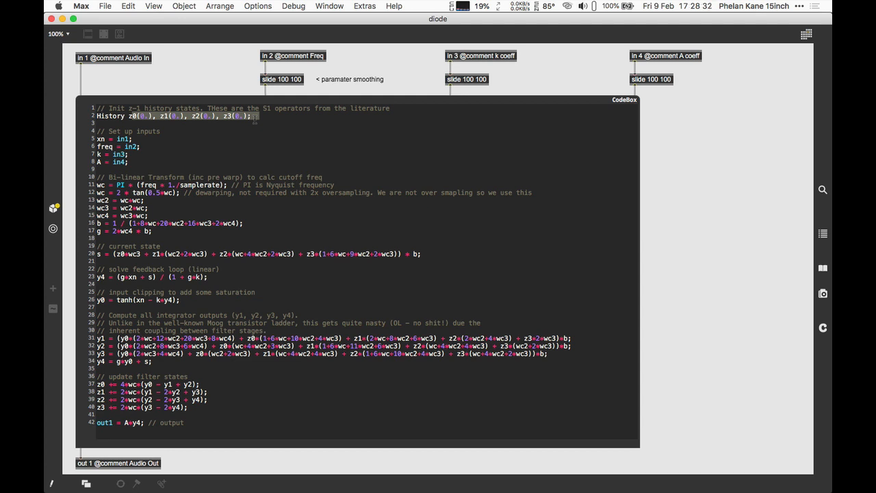
left_click(425, 218)
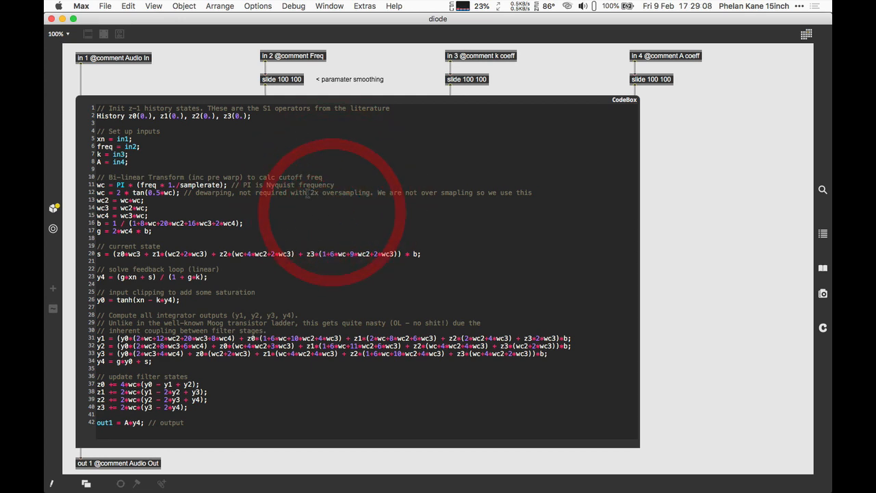
double_click(336, 193)
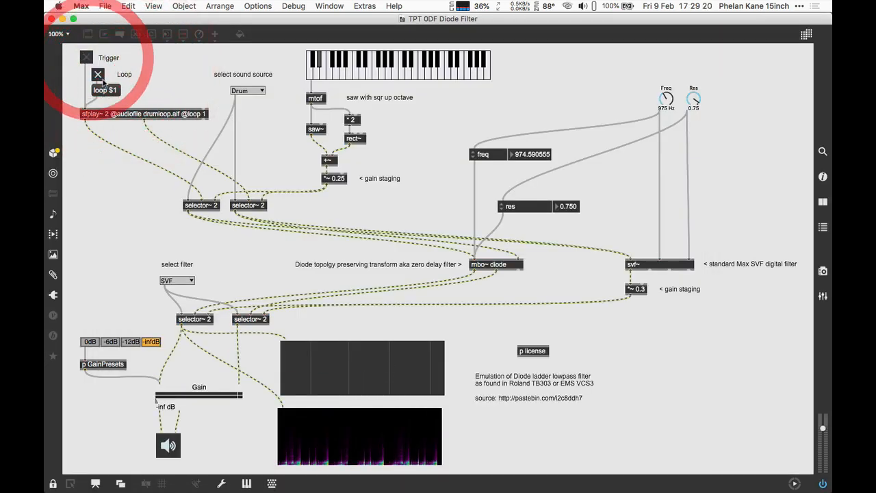
Step: Reopen the diode subpatcher from the rnbo~ diode object in the main patcher
double_click(489, 264)
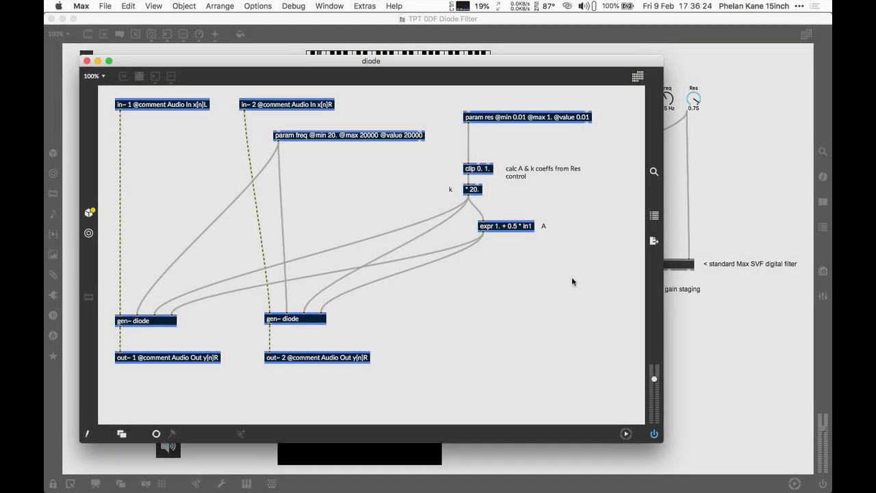
mouse_move(625, 273)
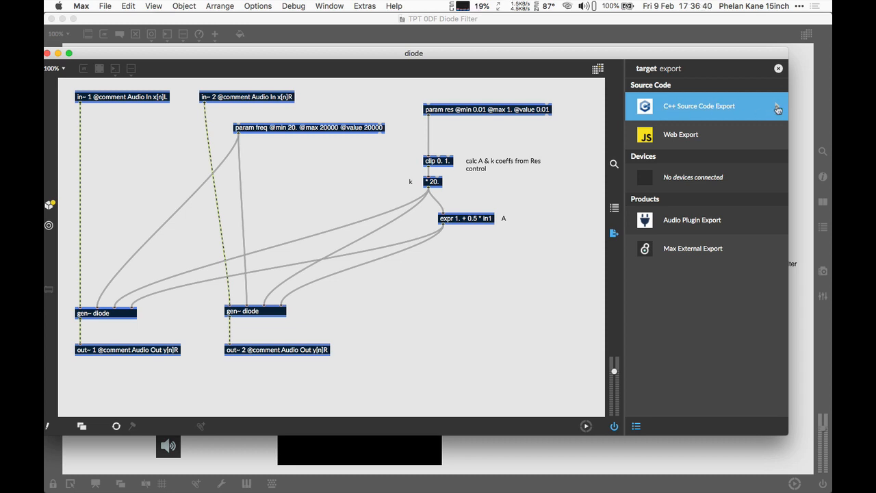
Step: Select C++ Source Code Export as the diode patch's export target
left_click(699, 106)
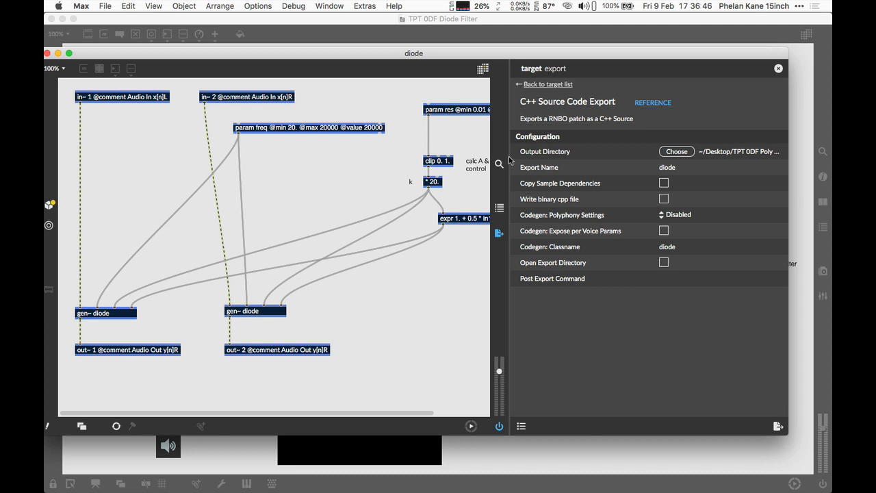
mouse_move(636, 125)
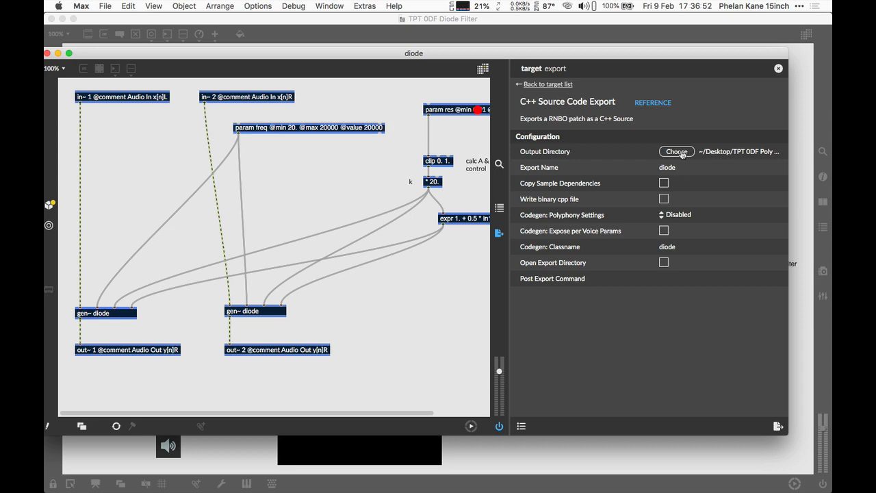
Step: Set the output directory to Desktop > TPT 0DF Poly Diode Filter > TPT 0DF Diode Filter > C++
left_click(677, 151)
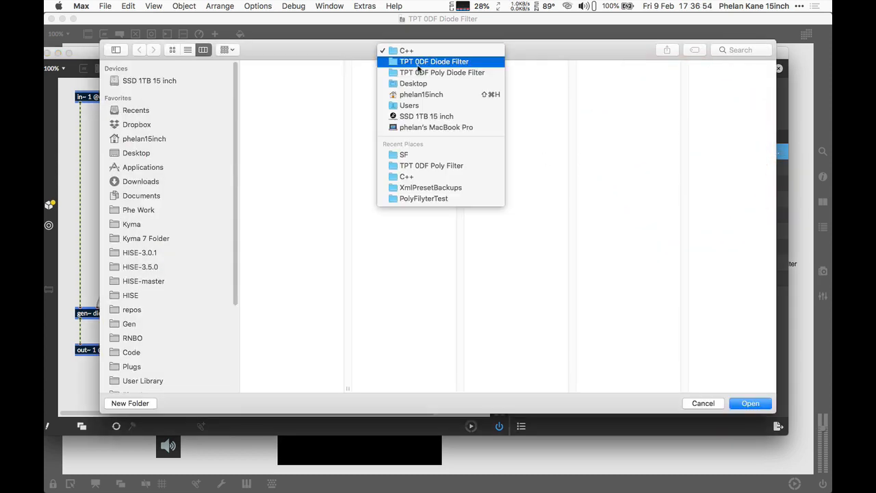
left_click(435, 61)
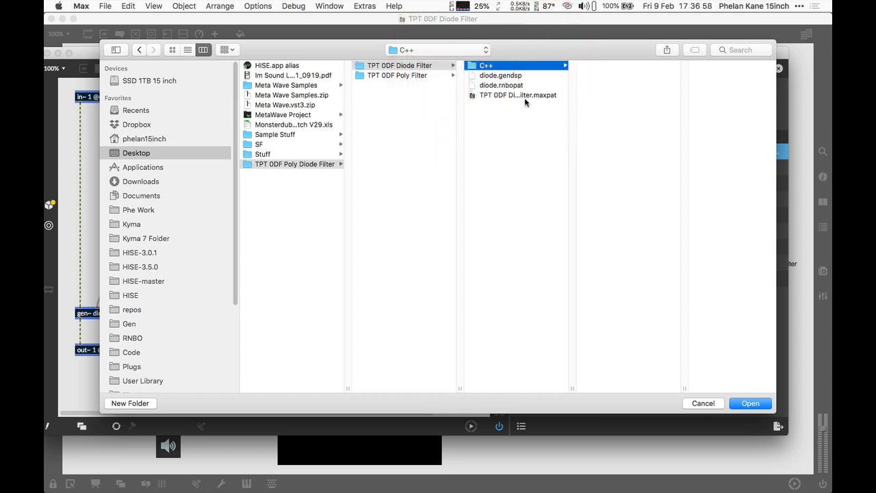
left_click(750, 403)
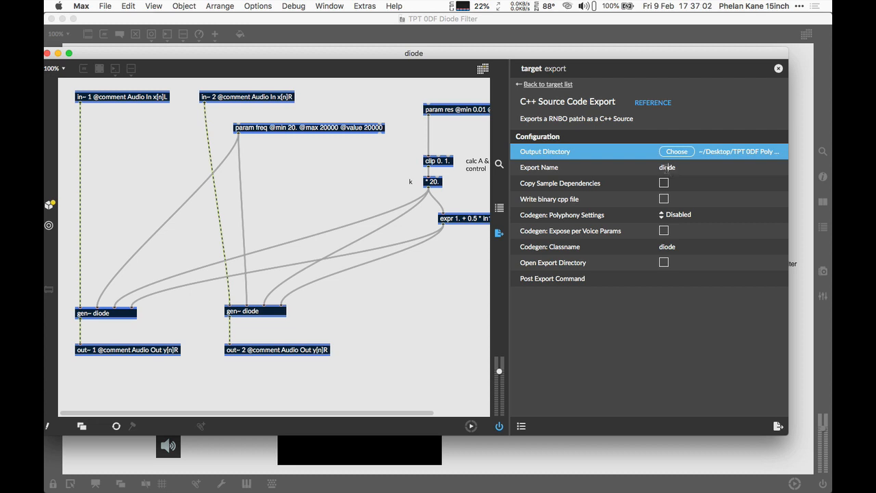
Step: Confirm export name diode and keep Polyphony Settings on Disabled for the C++ export
left_click(667, 167)
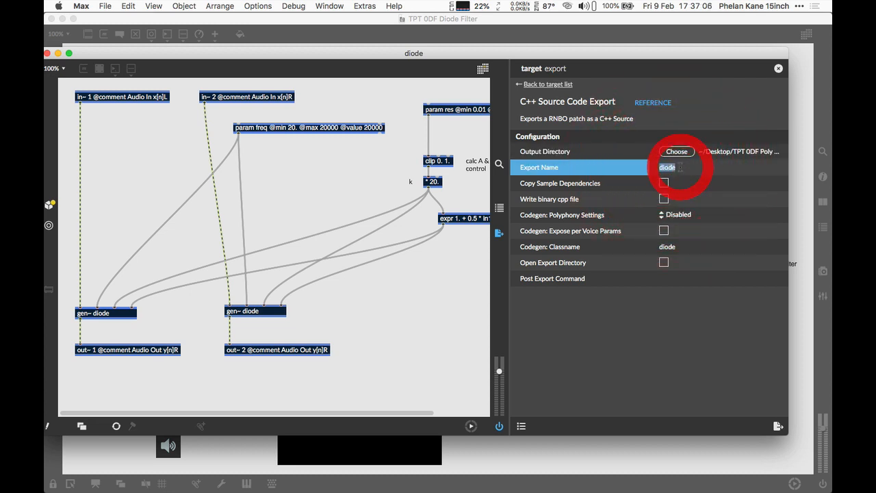
left_click(685, 246)
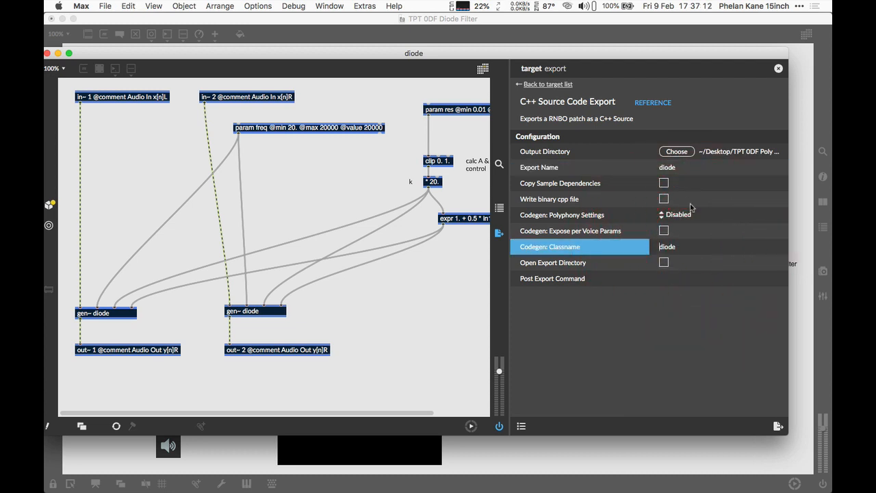
left_click(678, 214)
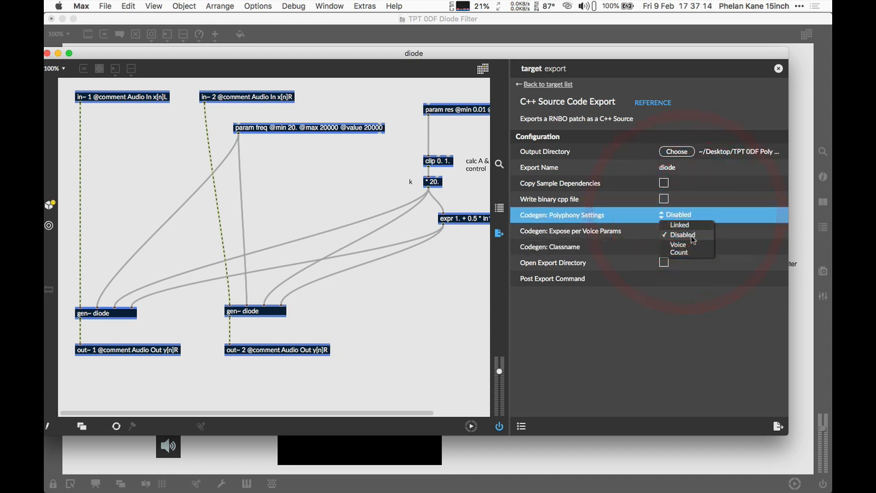
left_click(683, 234)
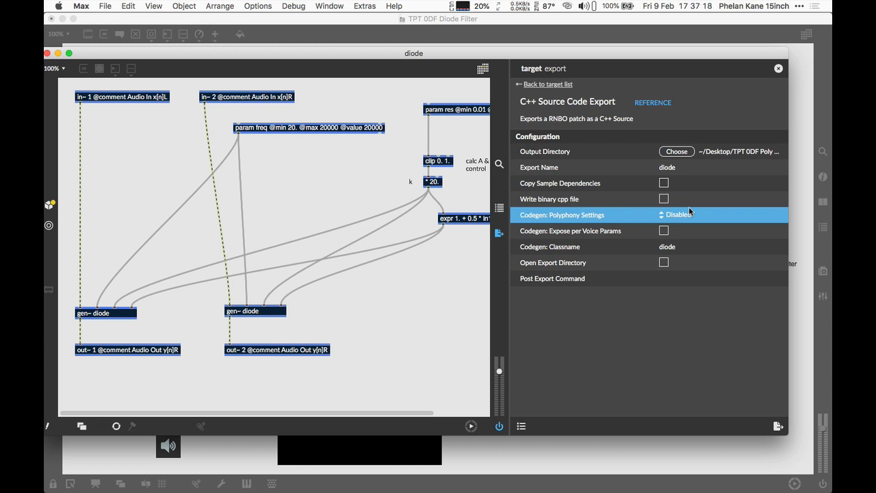
mouse_move(779, 426)
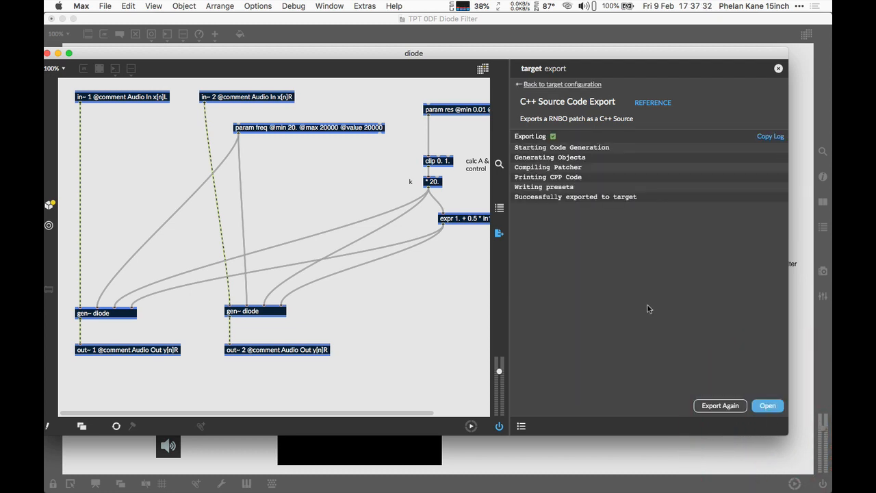
Step: In Finder, select all exported diode C++ files, then open the TPT 0DF Poly Filter folder
key("cmd+tab")
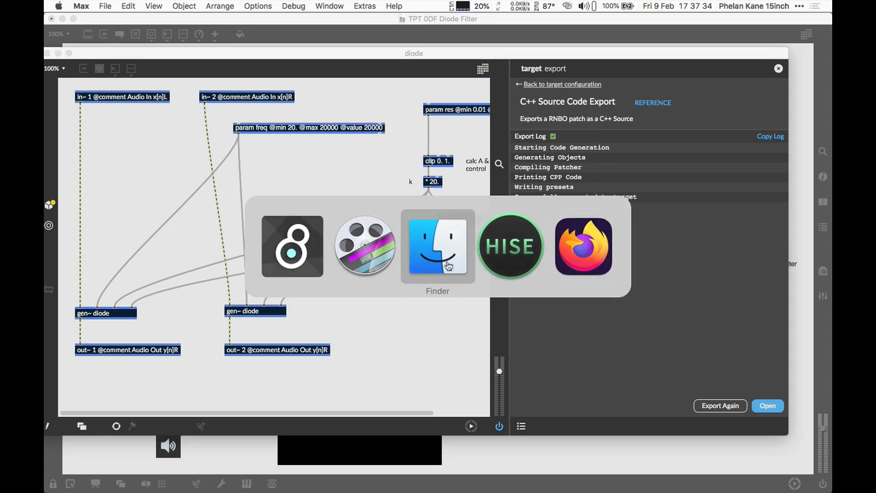
left_click(438, 246)
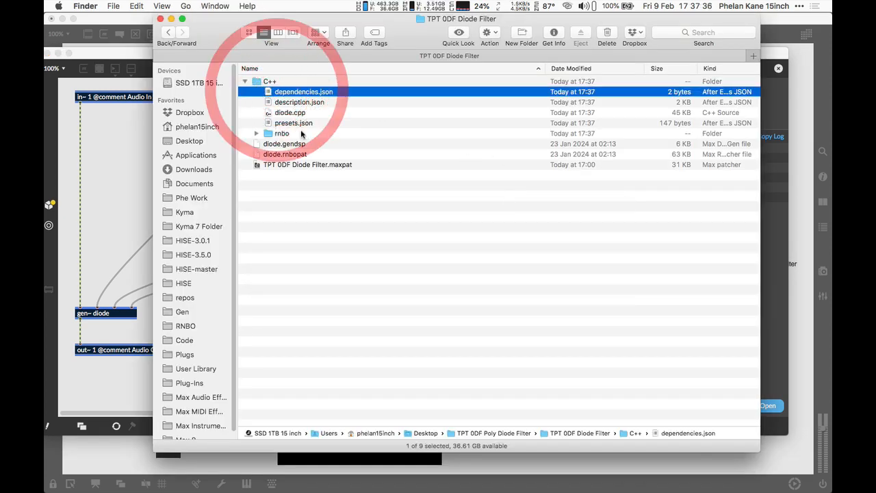
left_click(281, 132)
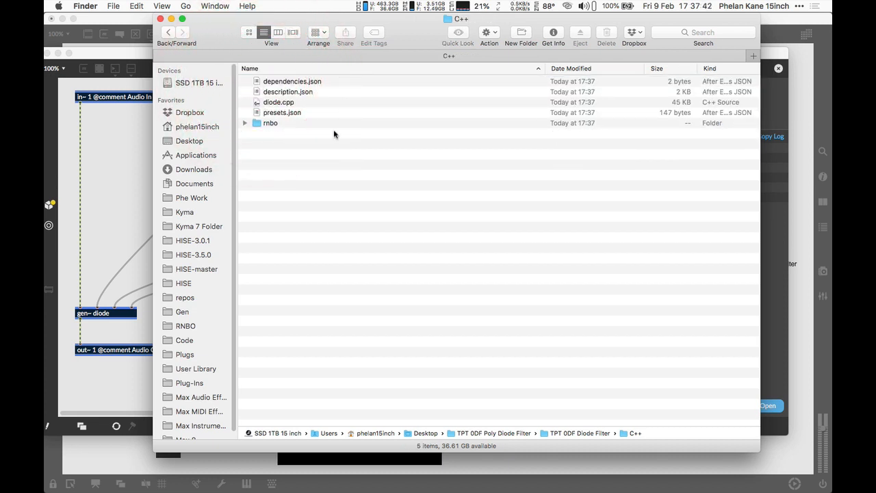
key("cmd+a")
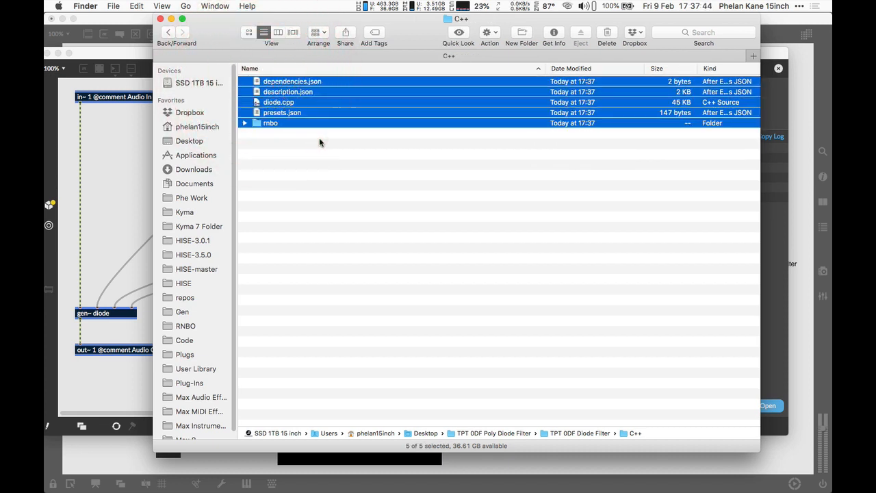
left_click(278, 33)
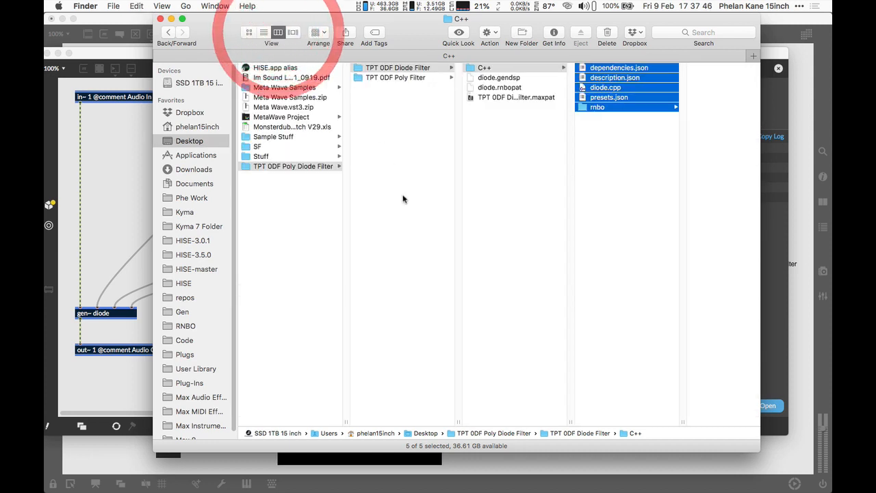
left_click(396, 78)
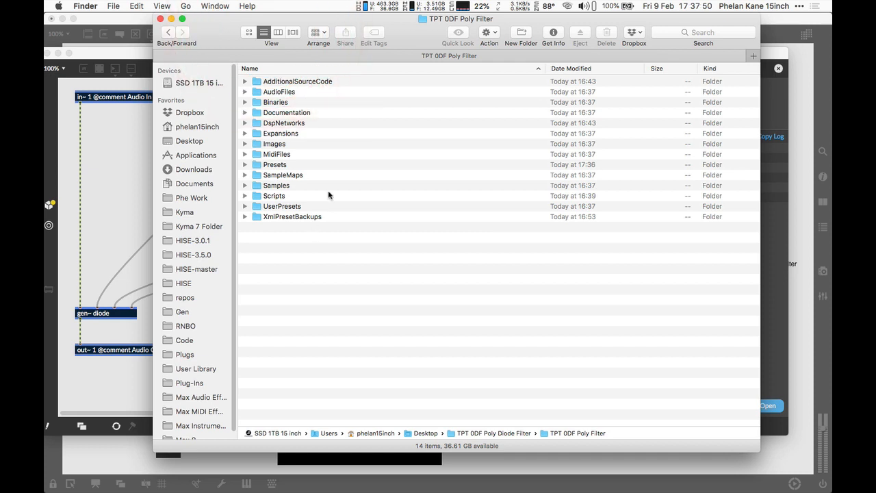
Step: Navigate the open dialog into DspNetworks > ThirdParty > src
left_click(283, 123)
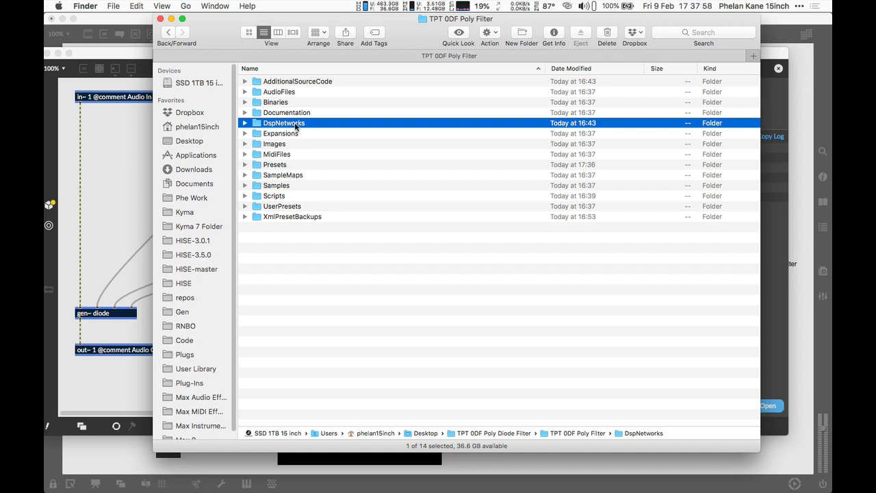
double_click(283, 122)
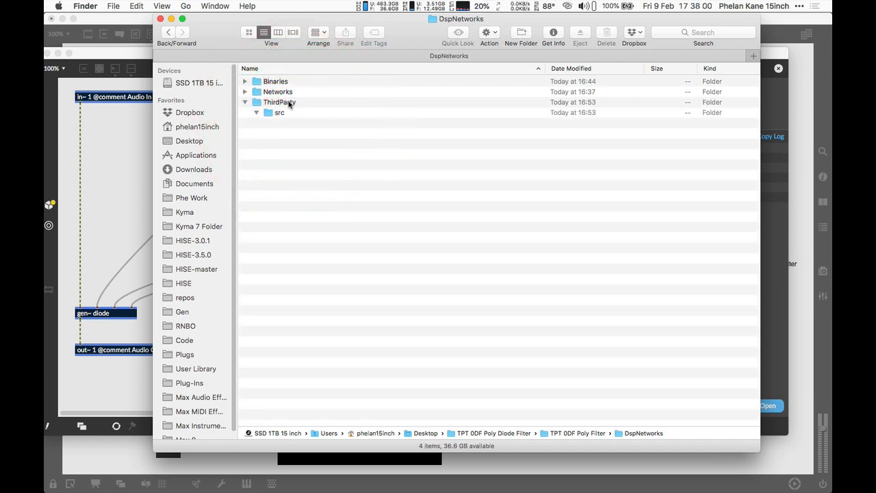
left_click(280, 102)
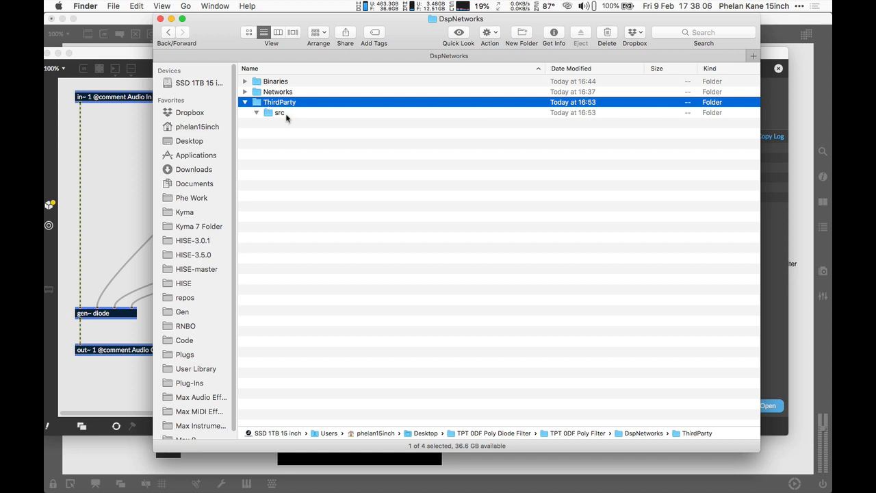
mouse_move(290, 109)
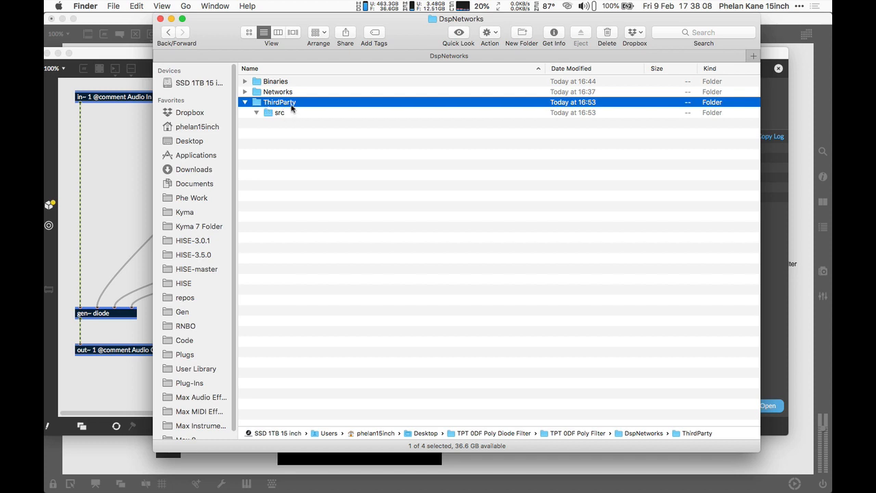
double_click(279, 102)
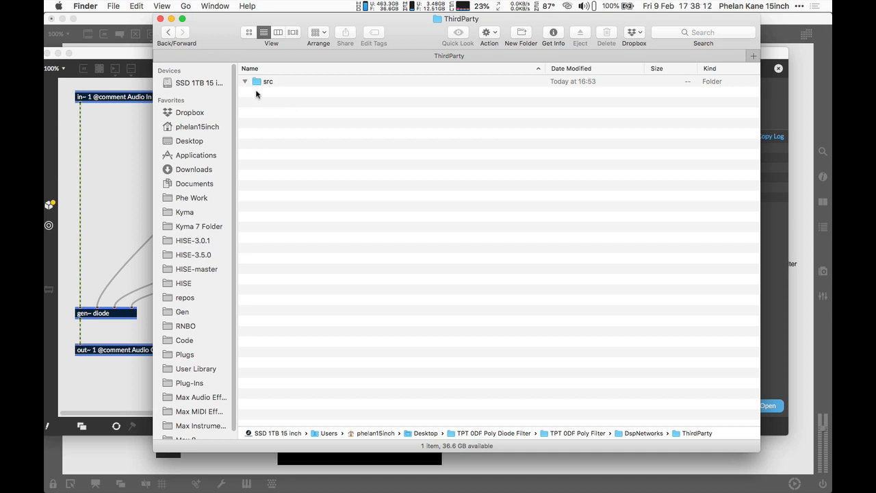
double_click(268, 81)
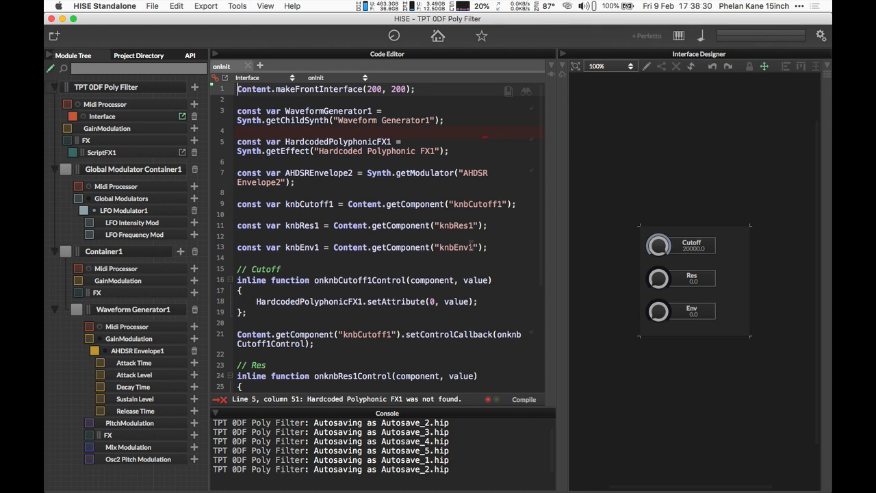
Step: Create a diode.cpp RNBO C++ template with polyphony enabled and 2 channels
left_click(237, 6)
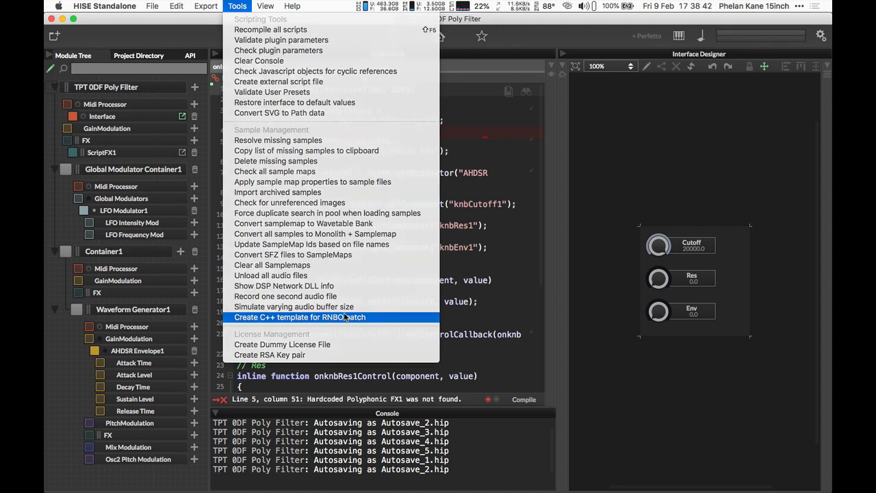
left_click(300, 317)
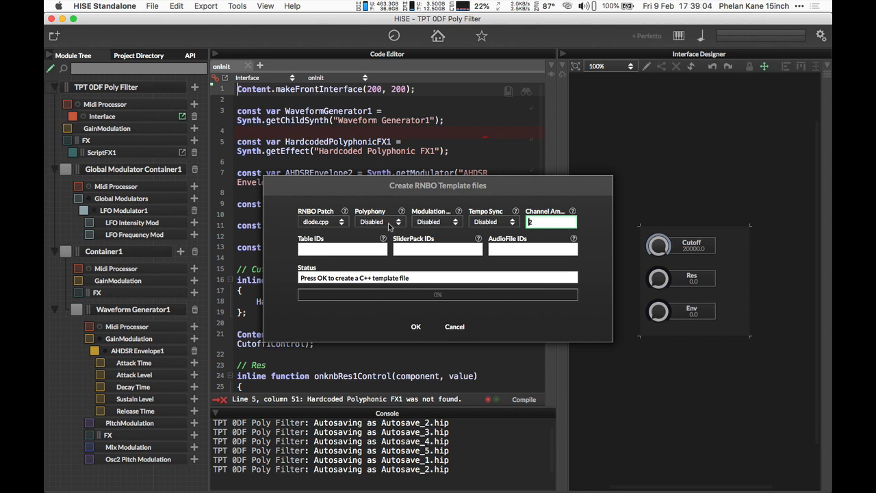
left_click(380, 221)
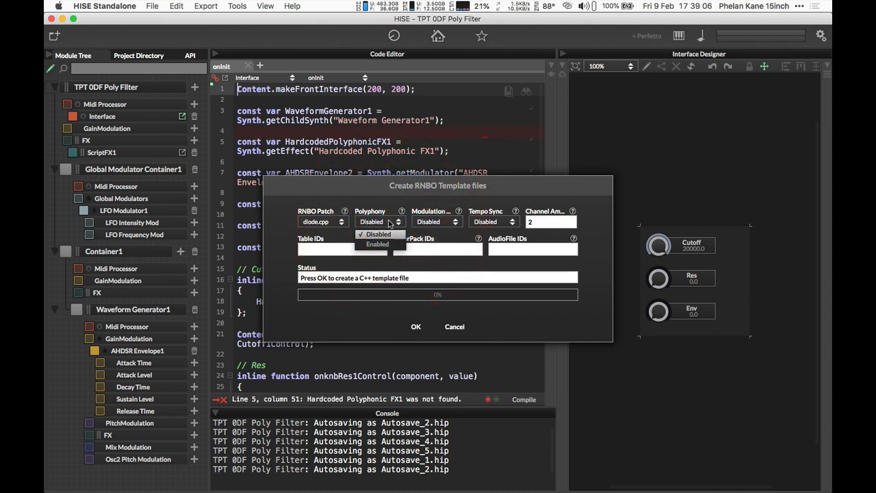
left_click(378, 244)
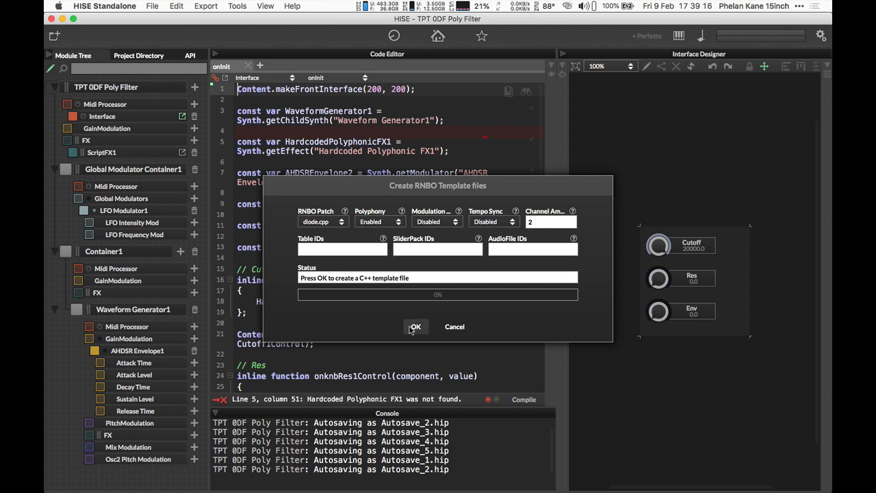
left_click(416, 327)
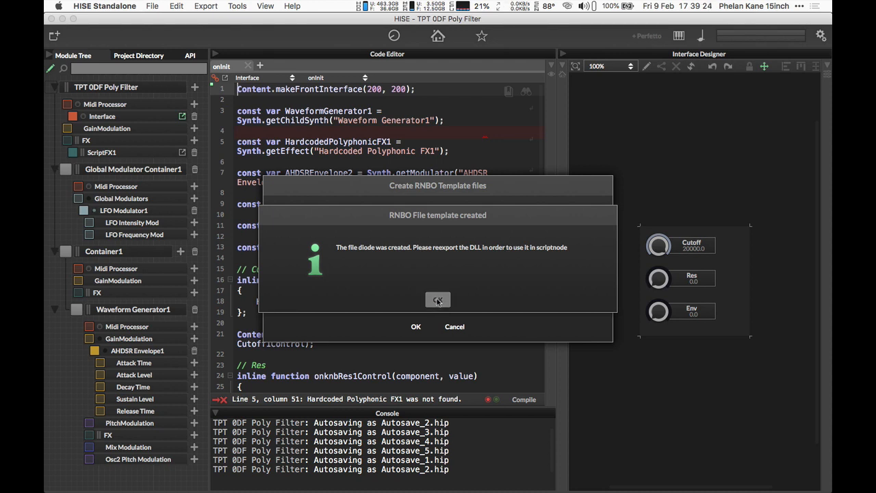
Step: Compile the DSP networks, including the diode node, into a Release DLL
left_click(205, 6)
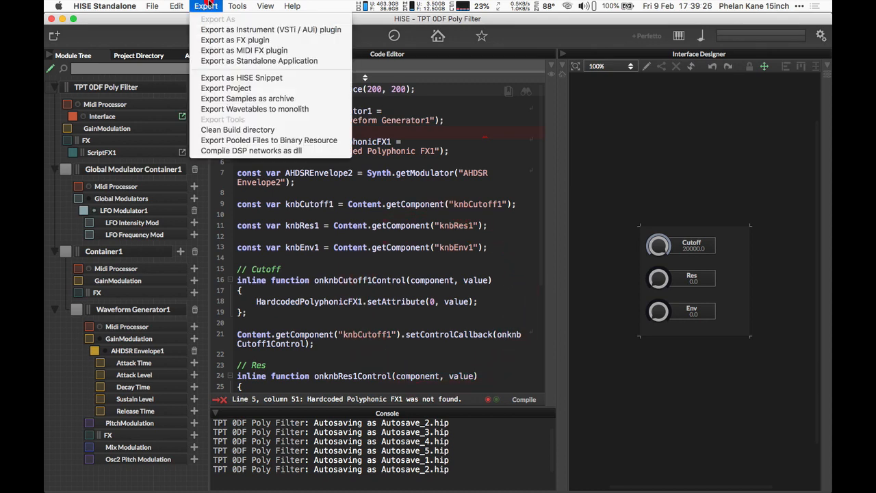
mouse_move(265, 151)
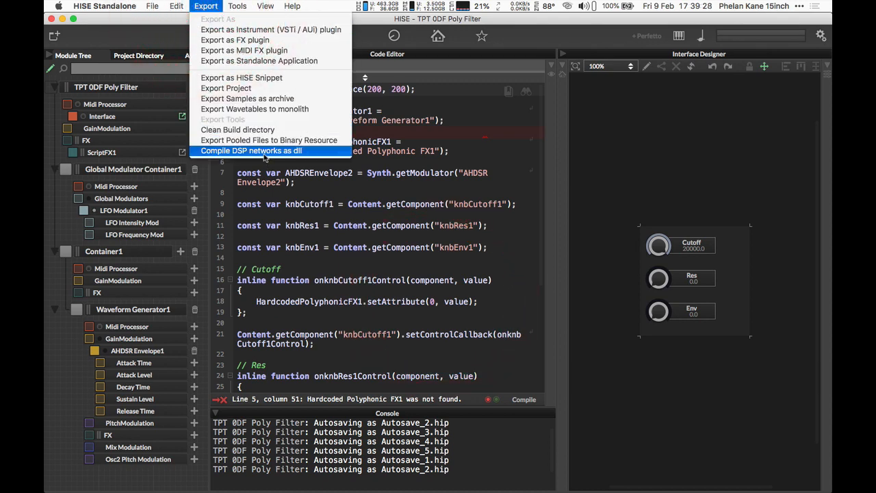
left_click(252, 150)
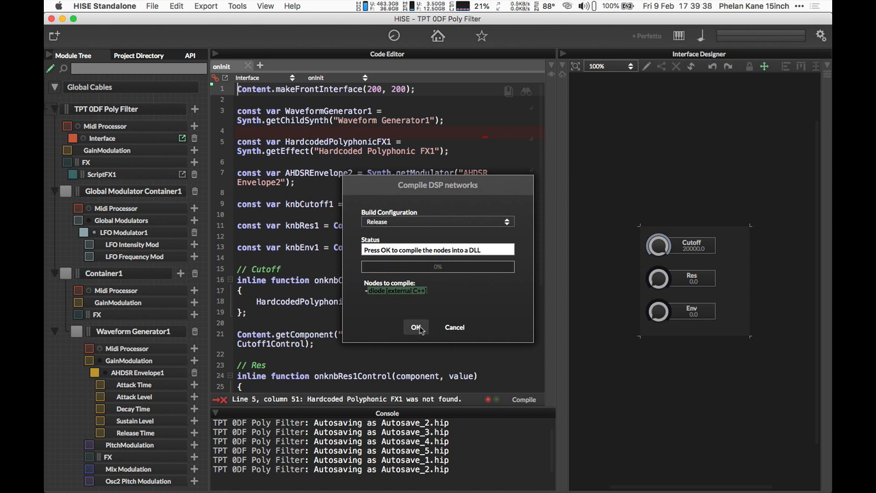
left_click(417, 328)
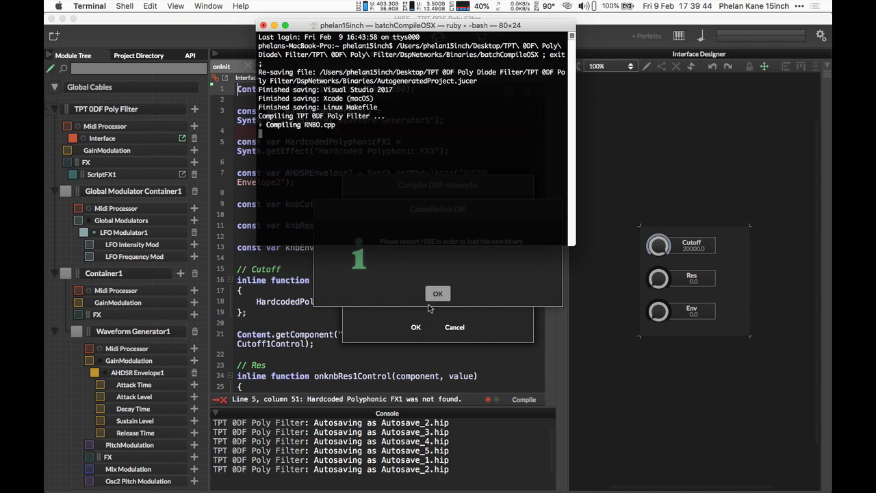
left_click(438, 293)
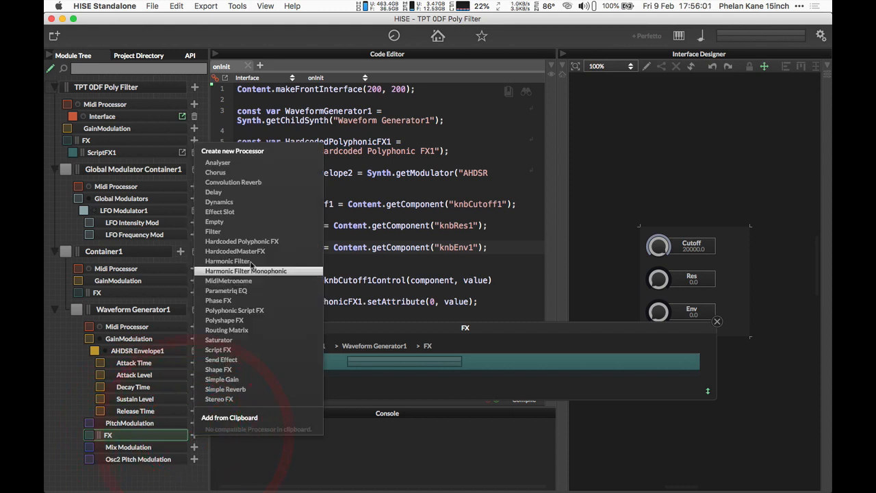
Step: Add a Hardcoded Polyphonic FX to Waveform Generator1's FX chain running the diode network
left_click(242, 241)
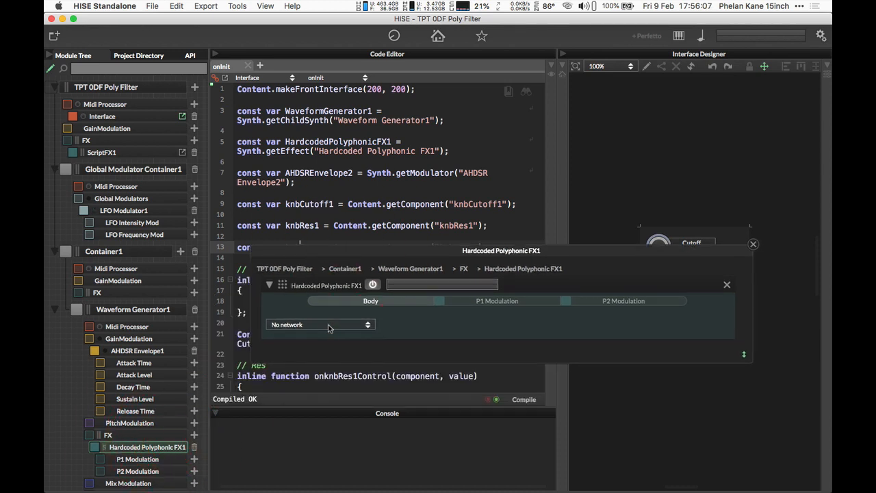
left_click(320, 325)
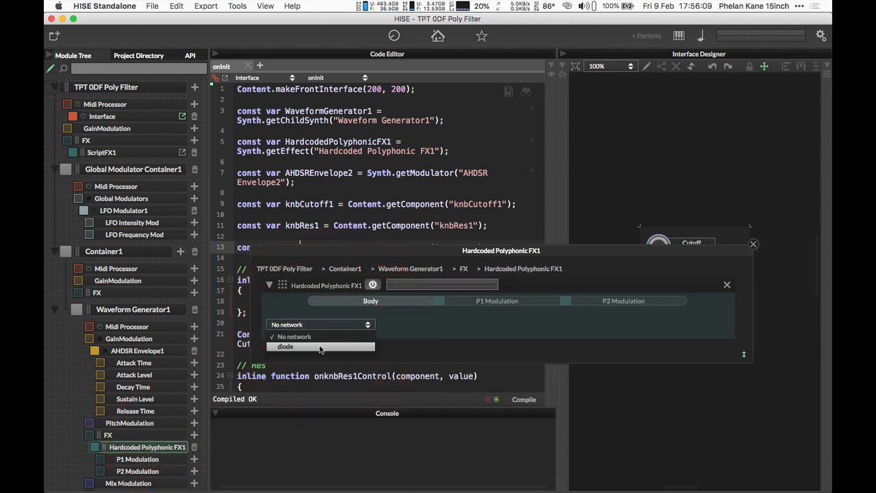
left_click(285, 347)
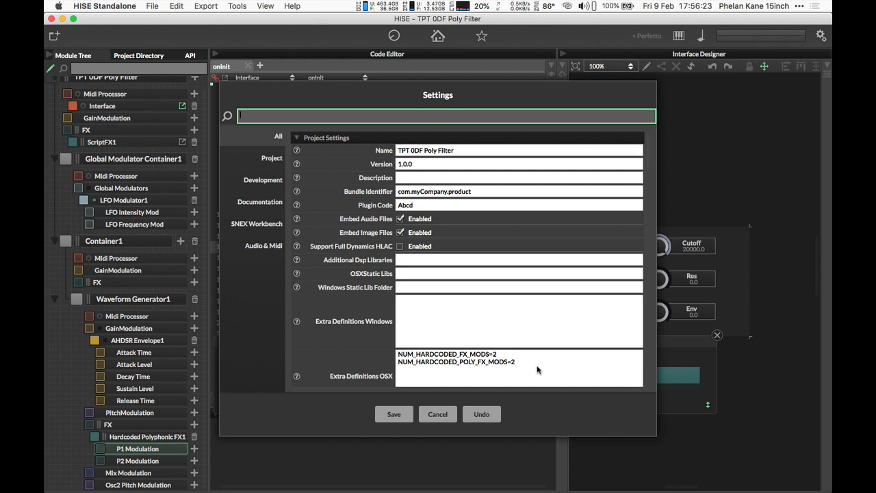
left_click(445, 369)
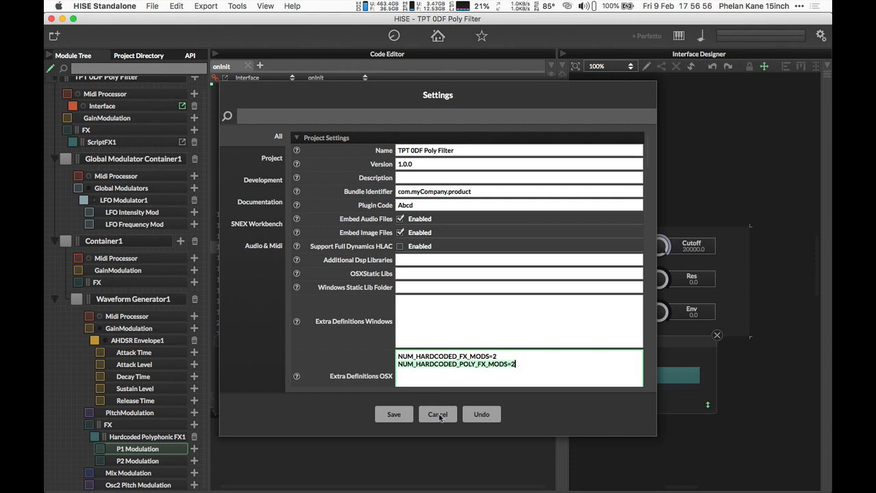
Step: Close Settings unsaved, add AHDSR Envelope2 to P1 Modulation and lengthen its Attack Time
left_click(438, 414)
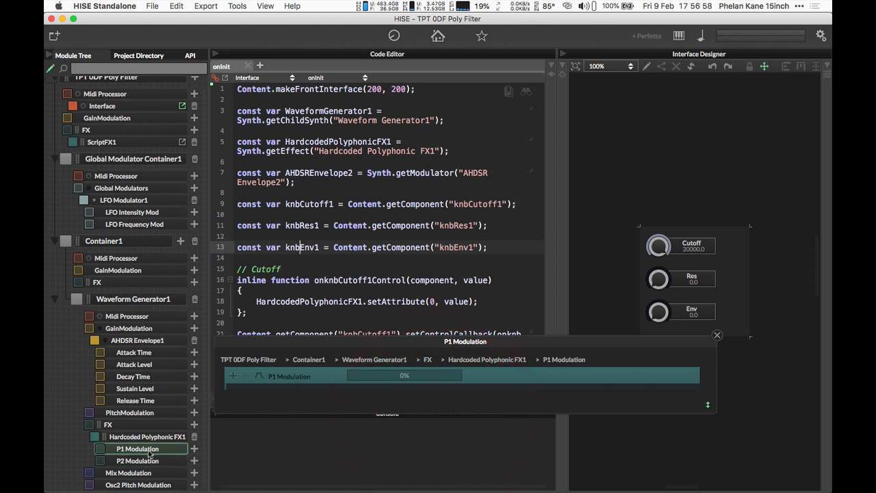
mouse_move(138, 461)
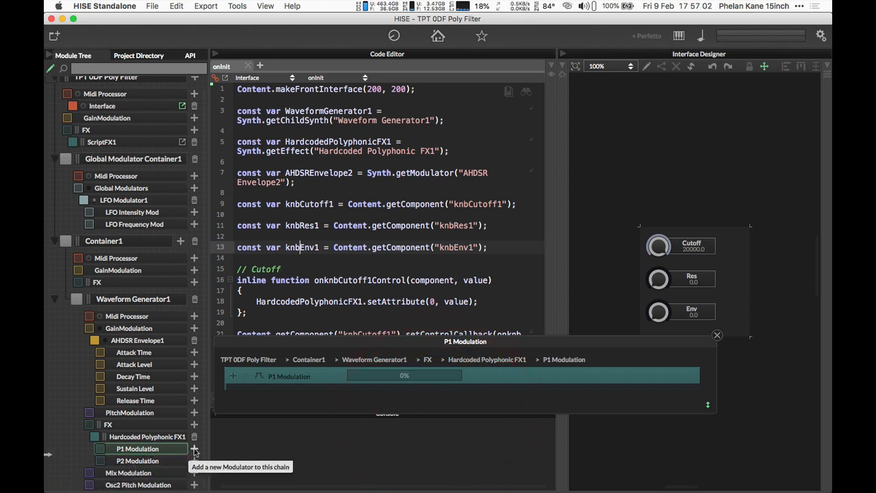
left_click(194, 448)
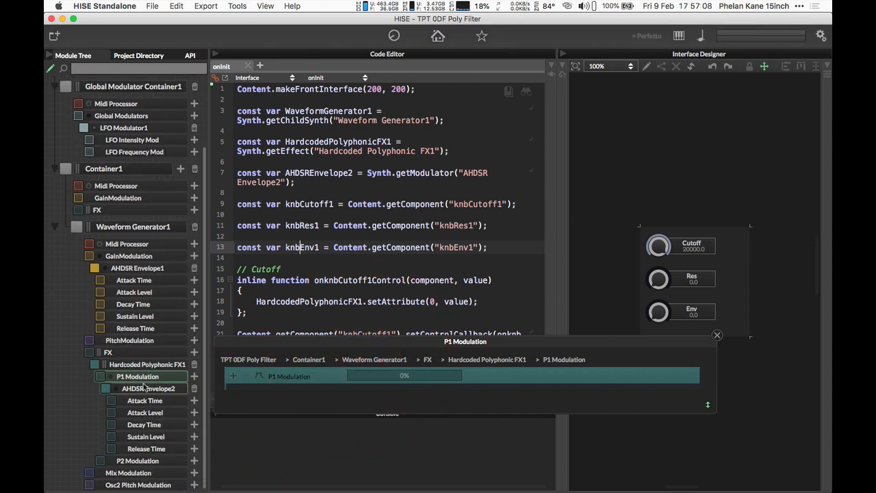
left_click(149, 388)
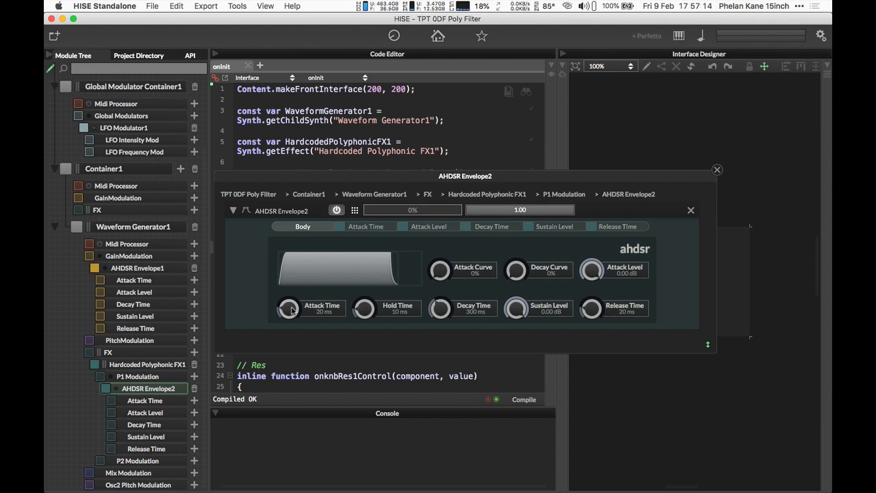
left_click_drag(287, 308, 288, 261)
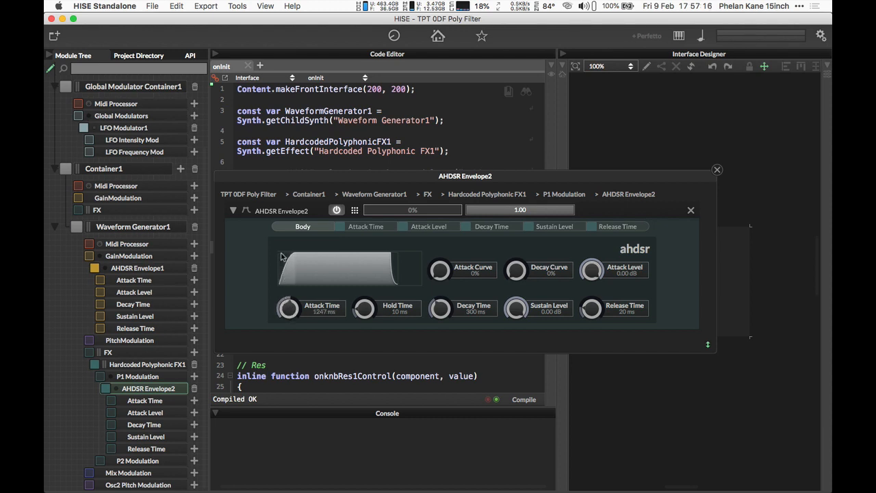
left_click_drag(288, 308, 288, 274)
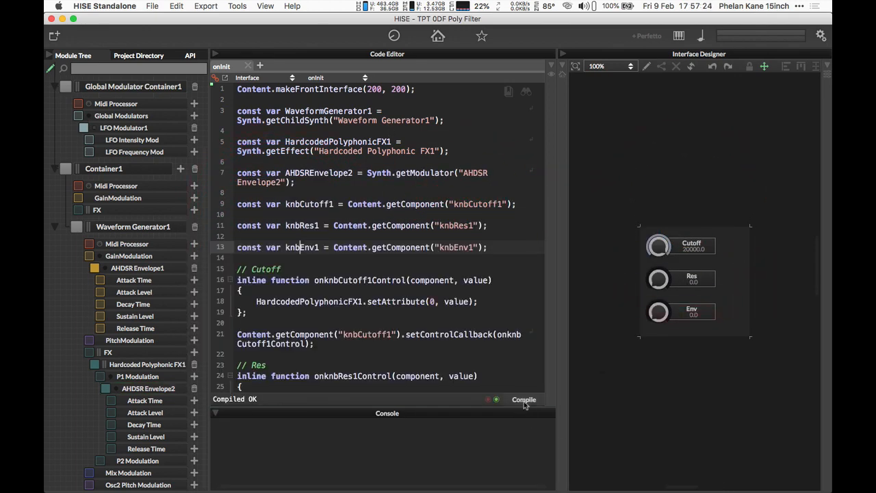
Step: In Interface Preview, tune the filter cutoff to about 3128 and set Envelope2 attack to 5515 ms
left_click(437, 36)
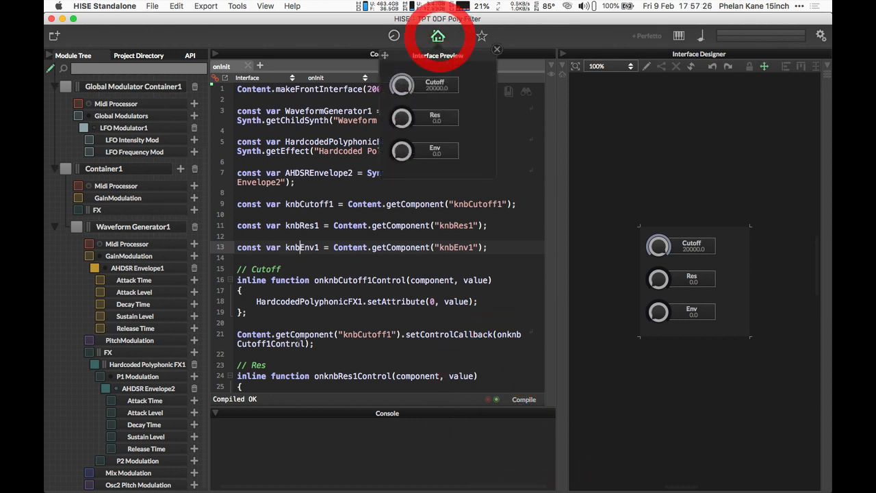
left_click(148, 364)
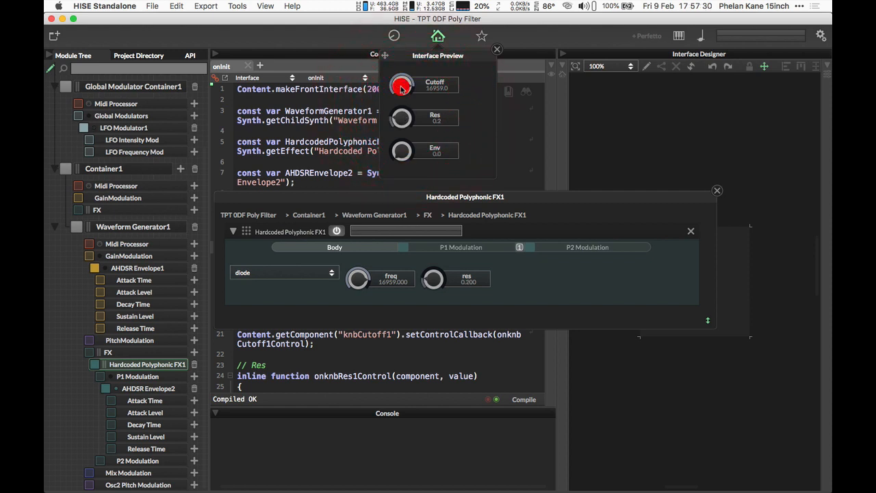
left_click(148, 389)
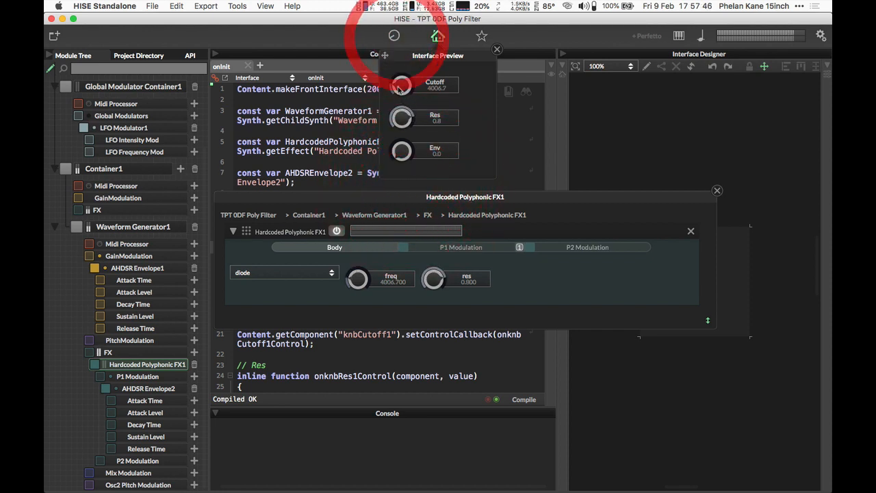
left_click_drag(401, 85, 408, 109)
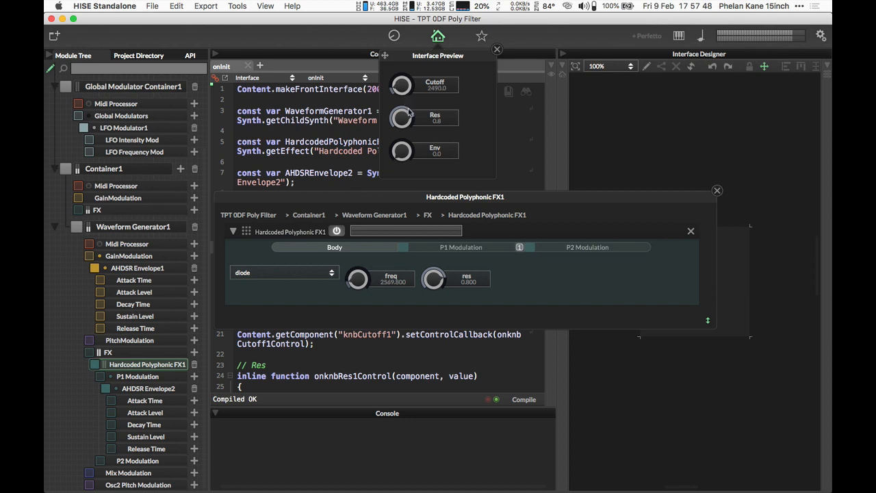
left_click_drag(402, 85, 402, 69)
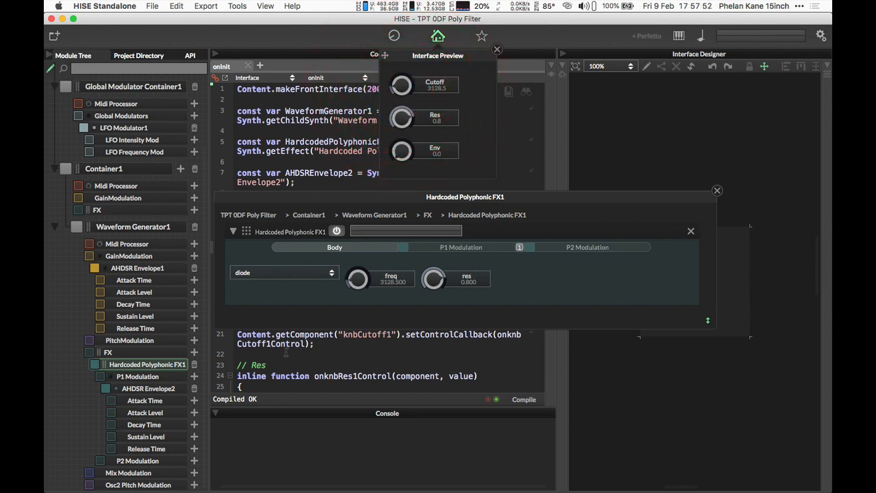
left_click(149, 388)
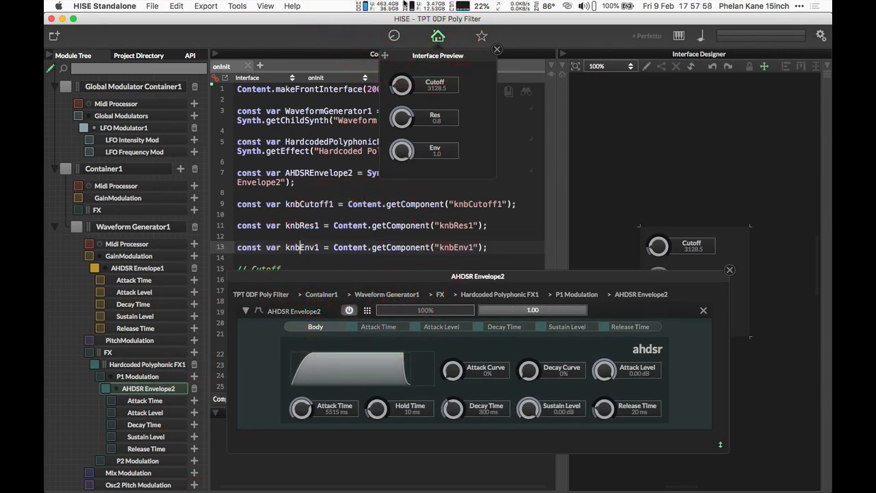
left_click_drag(452, 310, 411, 310)
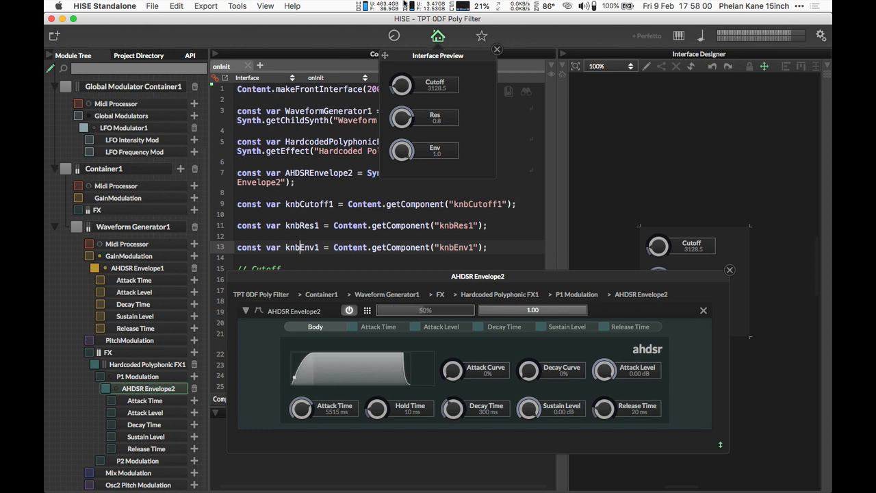